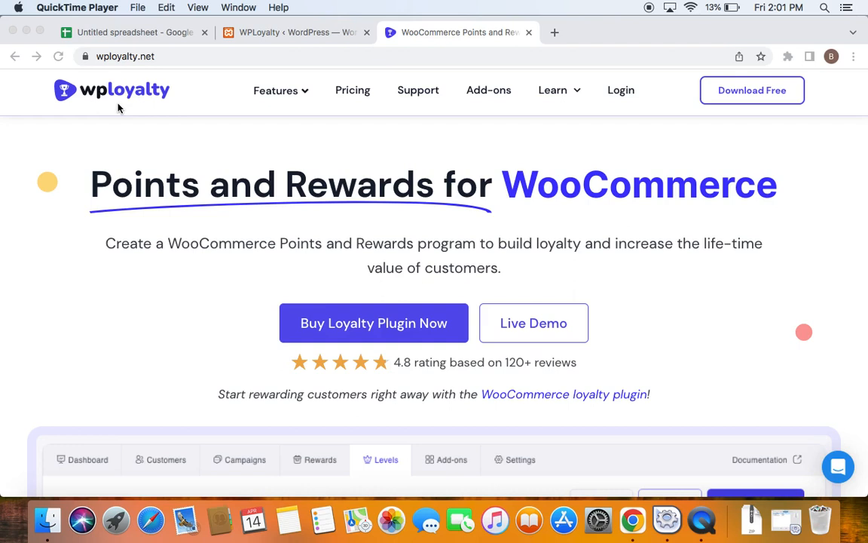
View the WPLoyalty Customers list with one 380-point customer, then go to the spreadsheet.
{"action": "left_click", "coordinate": [451, 459]}
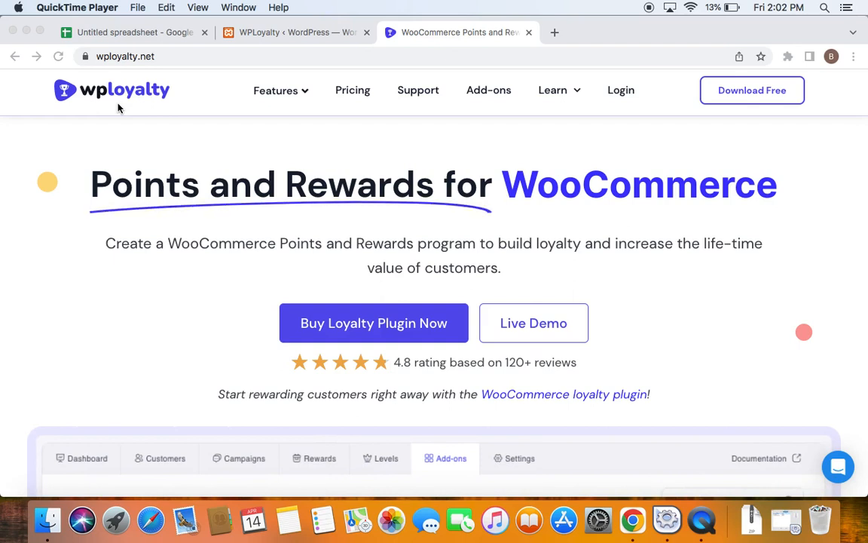
{"action": "left_click", "coordinate": [520, 457]}
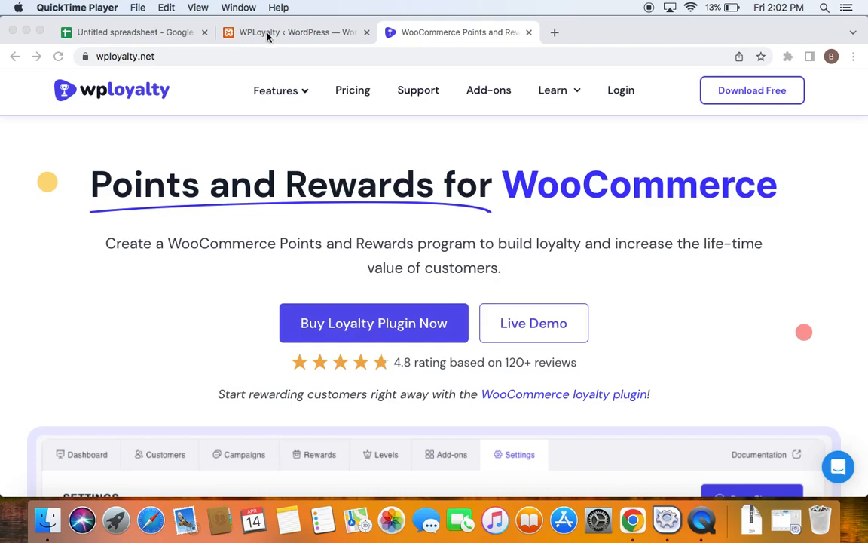
{"action": "left_click", "coordinate": [294, 32]}
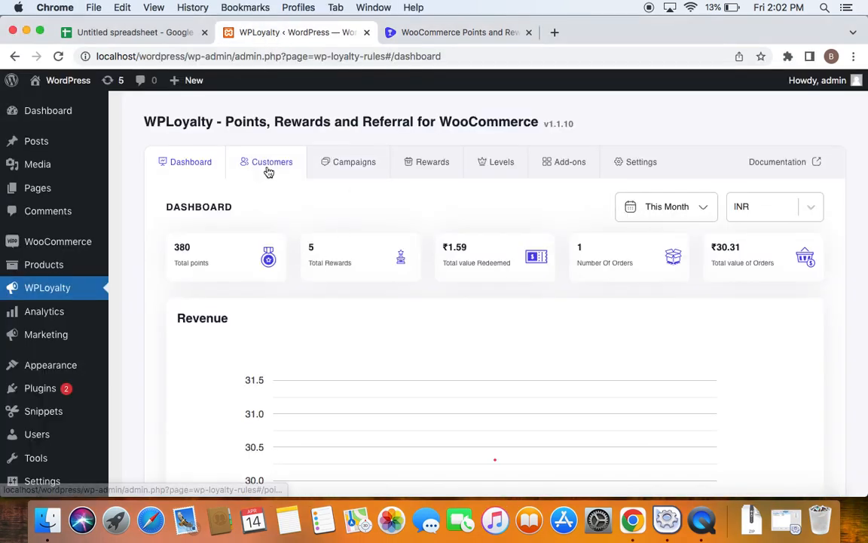
{"action": "left_click", "coordinate": [271, 161]}
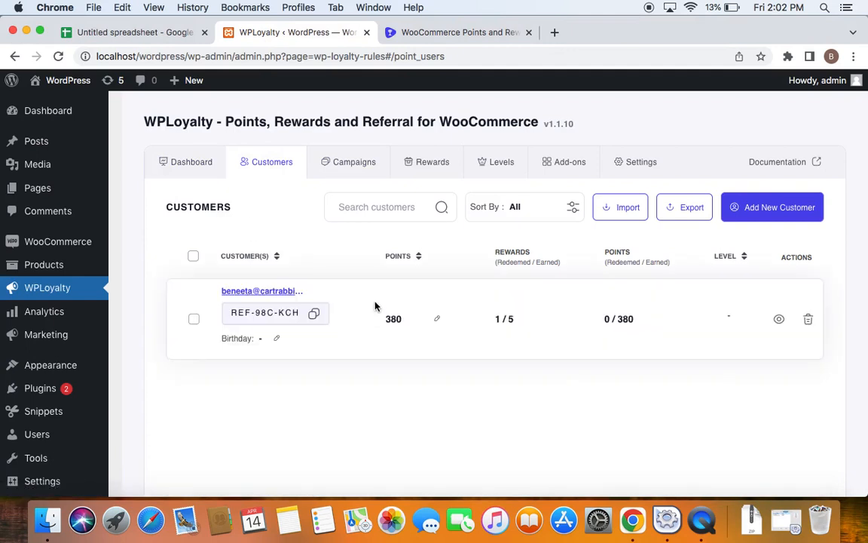
{"action": "mouse_move", "coordinate": [361, 372]}
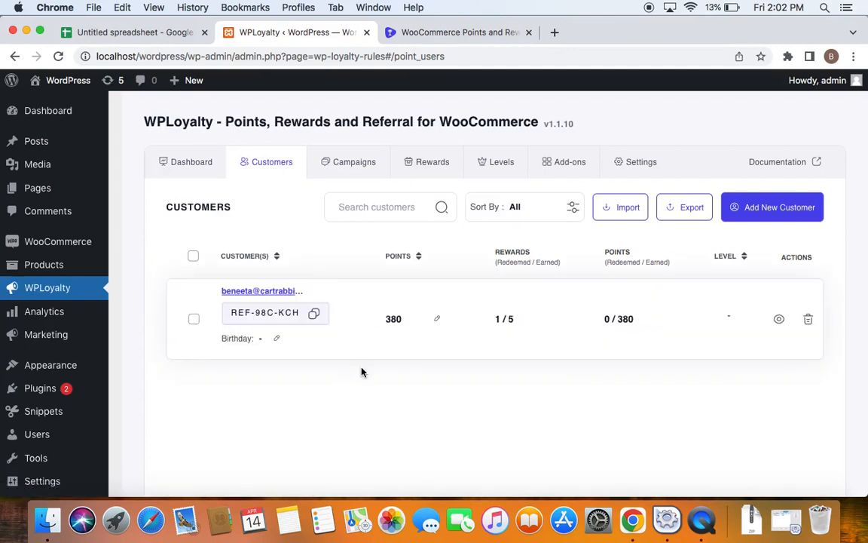
{"action": "mouse_move", "coordinate": [287, 268]}
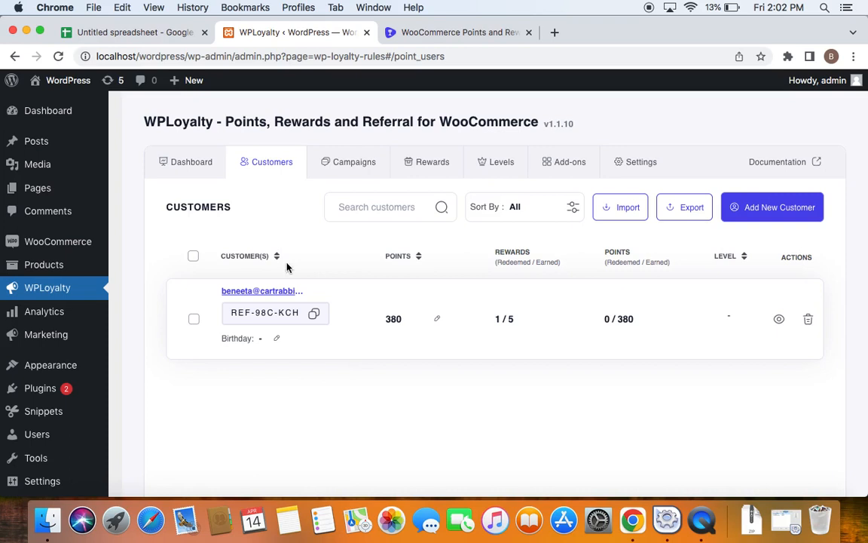
{"action": "mouse_move", "coordinate": [592, 332]}
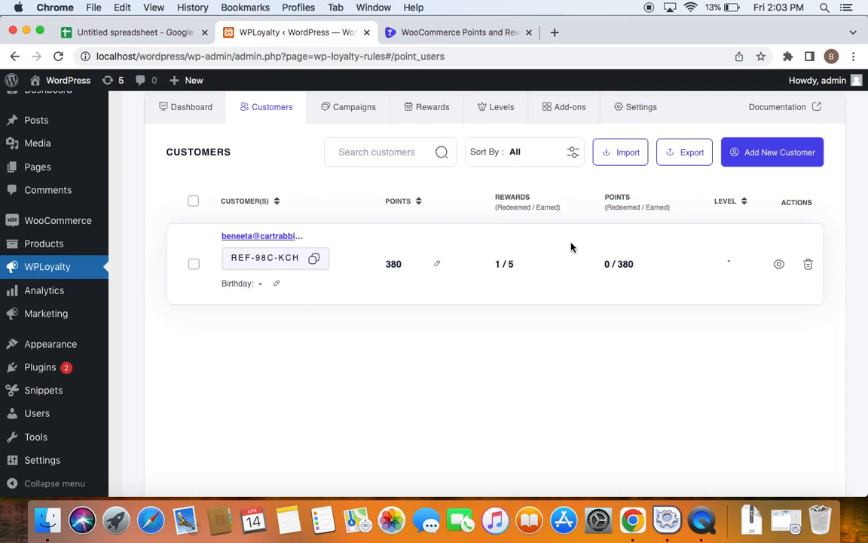
{"action": "mouse_move", "coordinate": [277, 88]}
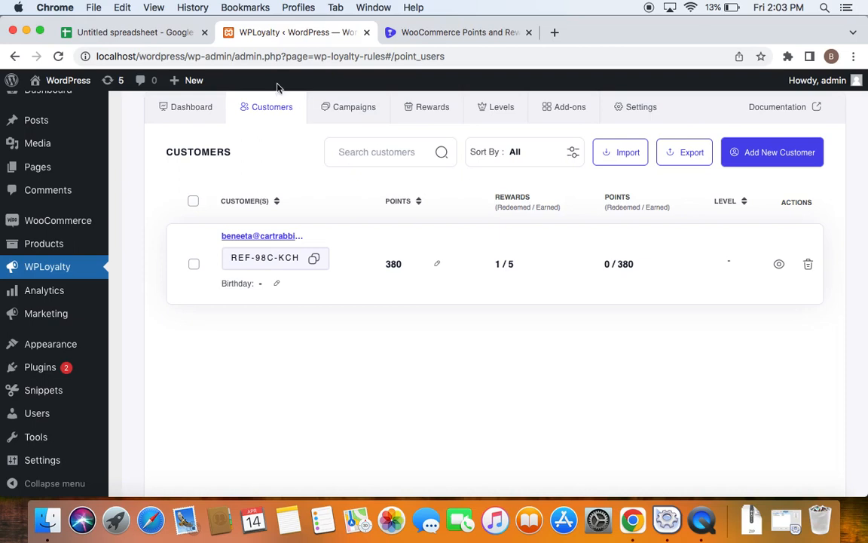
{"action": "left_click", "coordinate": [132, 32]}
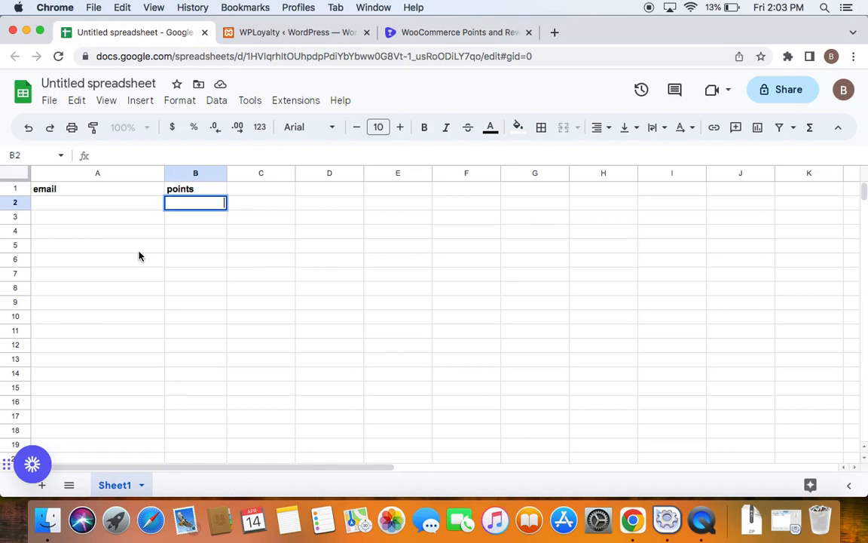
Check the 'email' and 'points' header cells, then select cell A2 for the email list.
{"action": "left_click", "coordinate": [97, 202]}
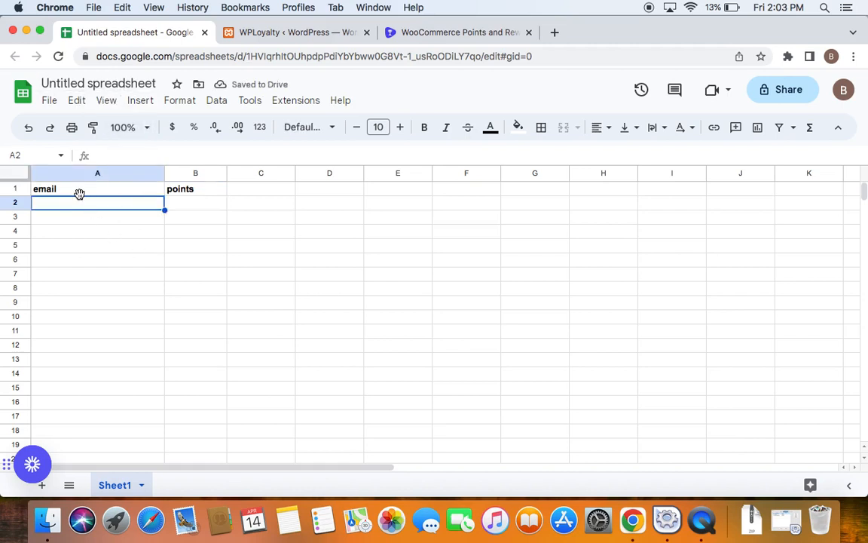
{"action": "left_click", "coordinate": [97, 188]}
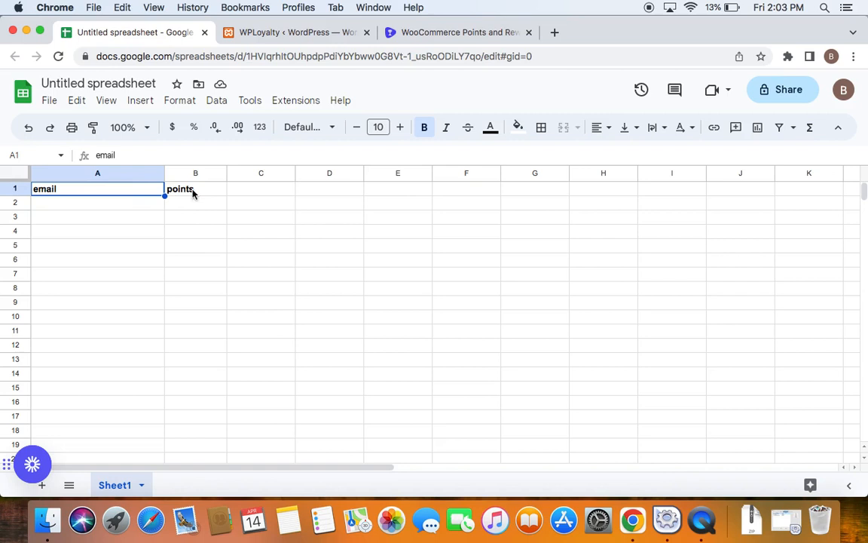
{"action": "left_click", "coordinate": [195, 188]}
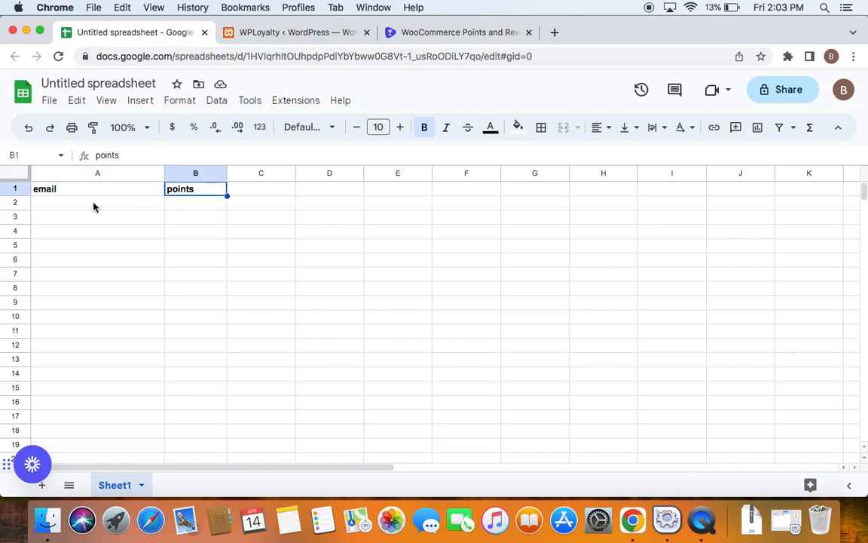
{"action": "left_click", "coordinate": [97, 188]}
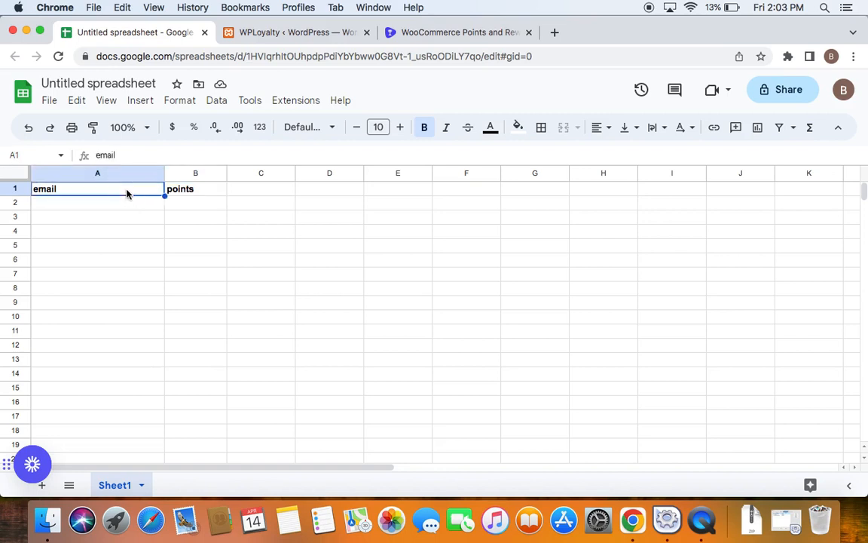
{"action": "left_click", "coordinate": [97, 202]}
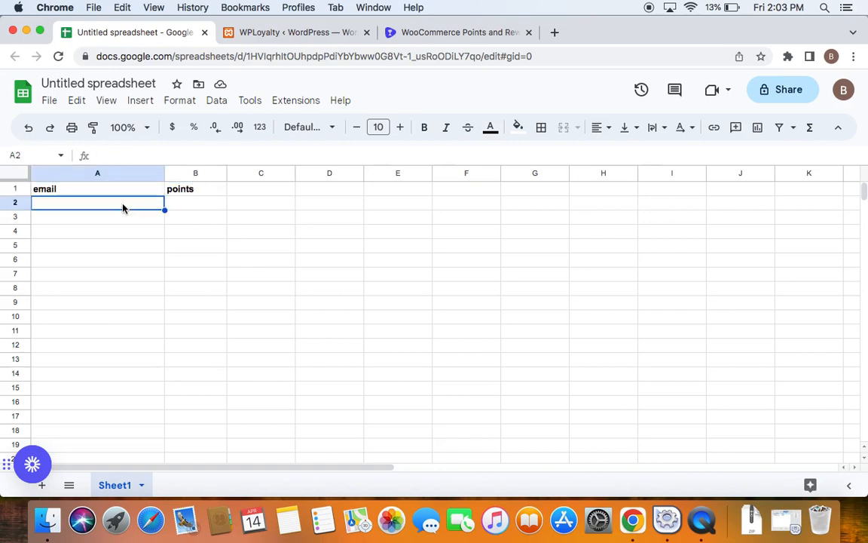
{"action": "mouse_move", "coordinate": [119, 248]}
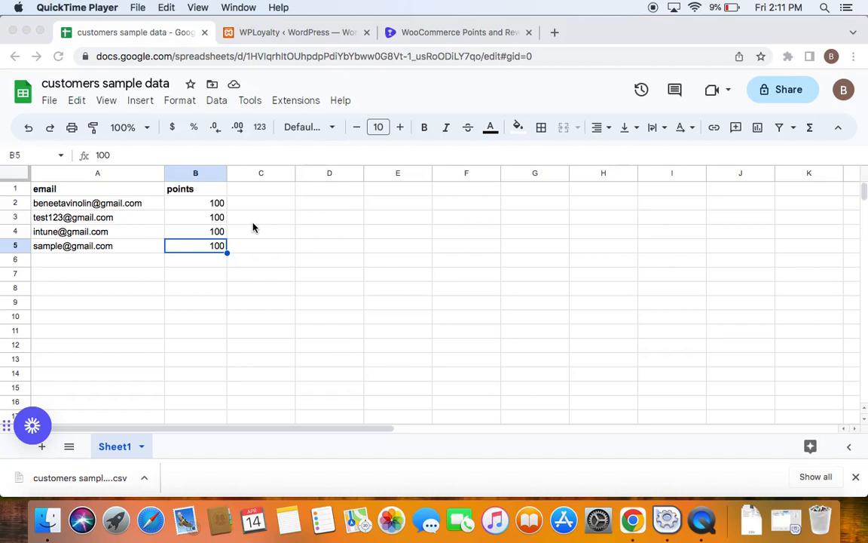
{"action": "mouse_move", "coordinate": [102, 270]}
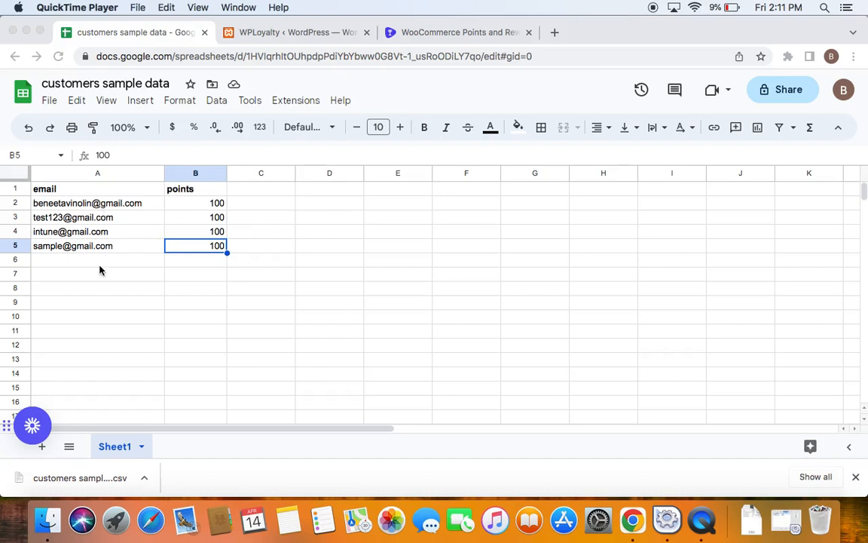
{"action": "mouse_move", "coordinate": [201, 266]}
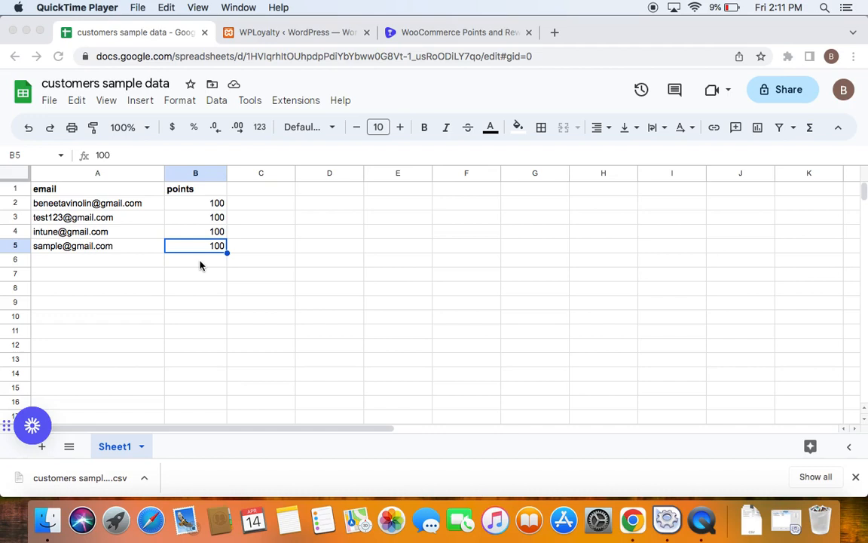
{"action": "mouse_move", "coordinate": [77, 194]}
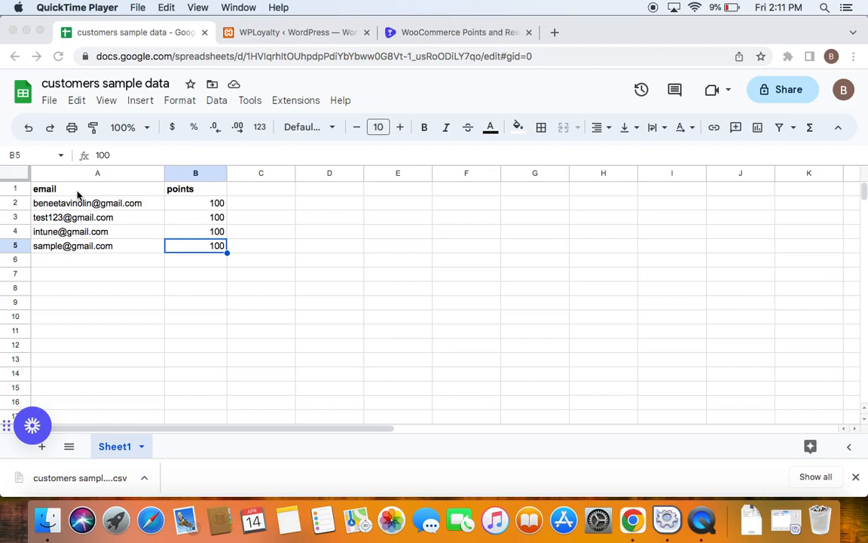
{"action": "mouse_move", "coordinate": [307, 215]}
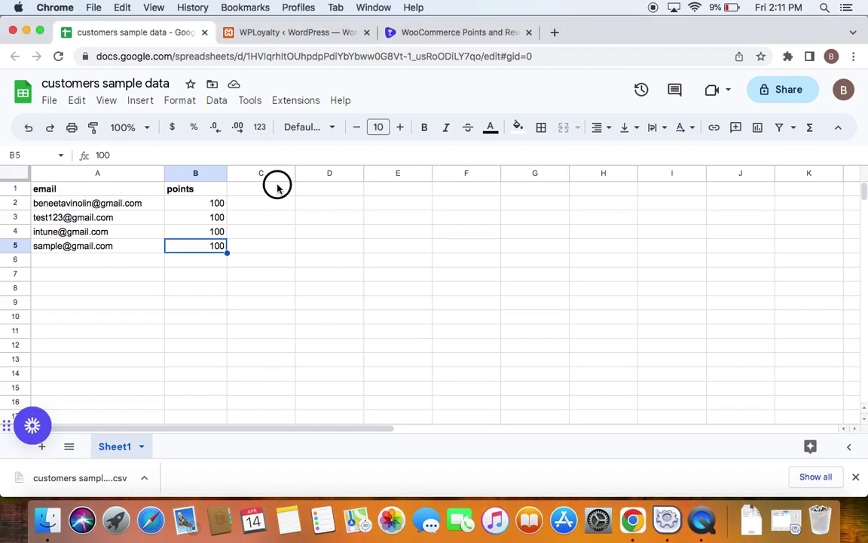
{"action": "left_click", "coordinate": [261, 188]}
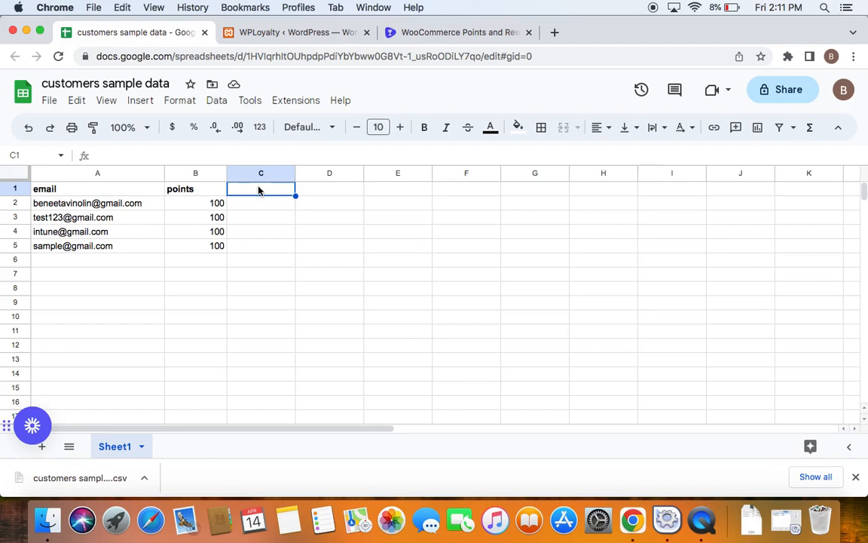
{"action": "mouse_move", "coordinate": [153, 189]}
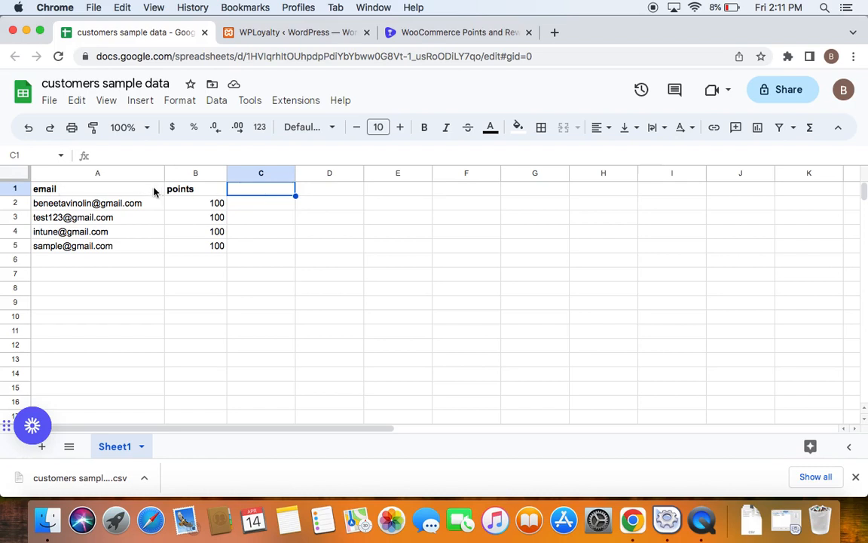
{"action": "mouse_move", "coordinate": [136, 193]}
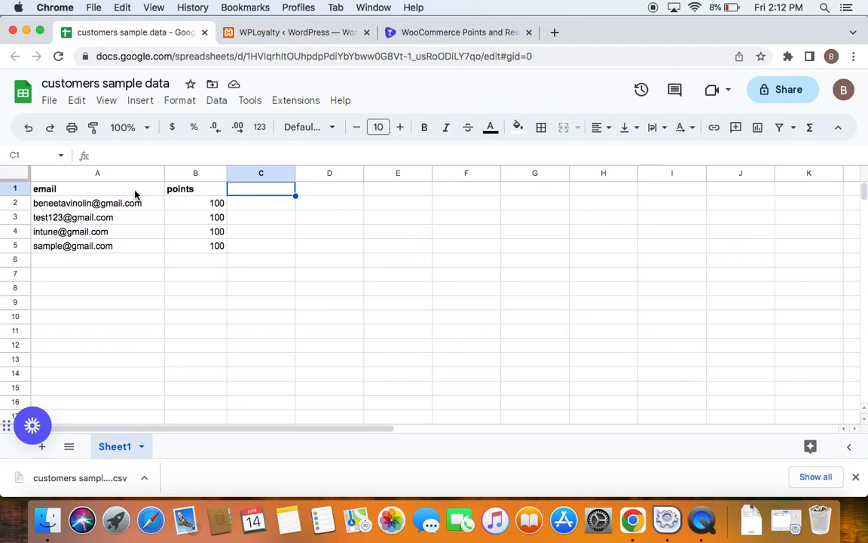
{"action": "left_click", "coordinate": [97, 188]}
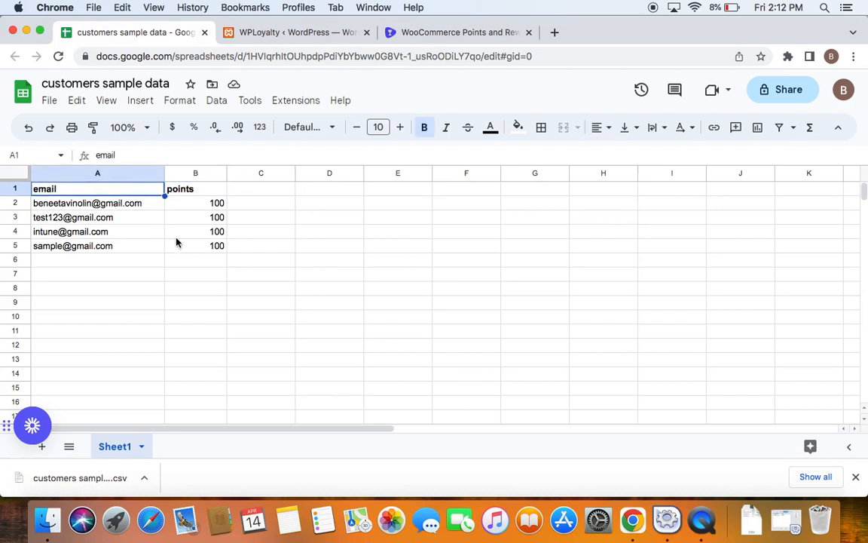
{"action": "left_click", "coordinate": [261, 274]}
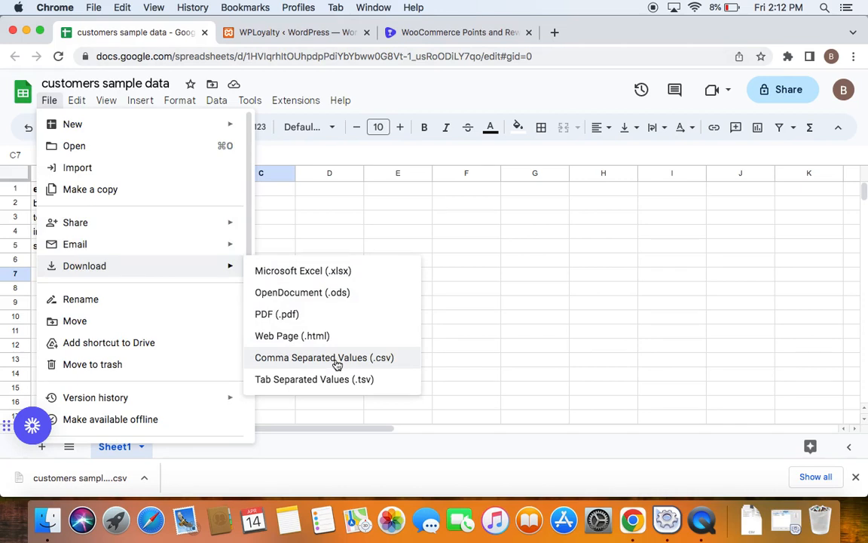
Download the customer sheet as Comma Separated Values (.csv) and return to WPLoyalty.
{"action": "left_click", "coordinate": [324, 358]}
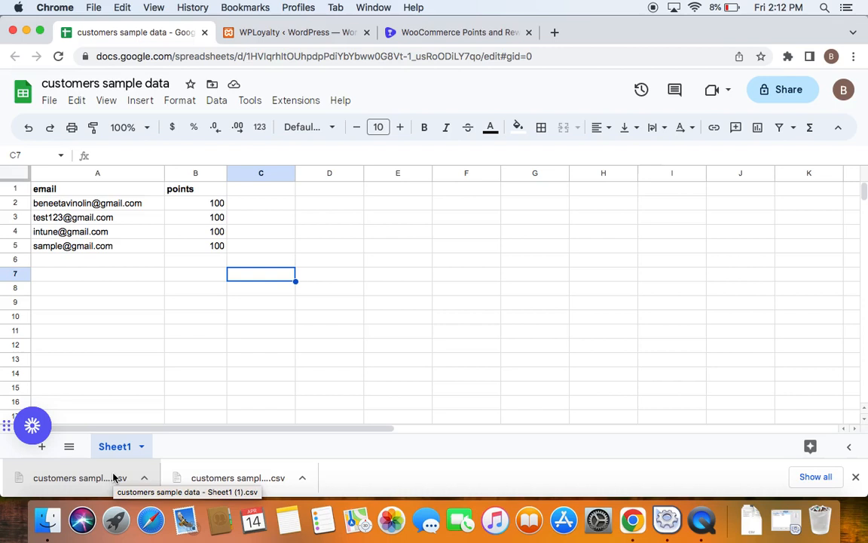
{"action": "left_click", "coordinate": [294, 32]}
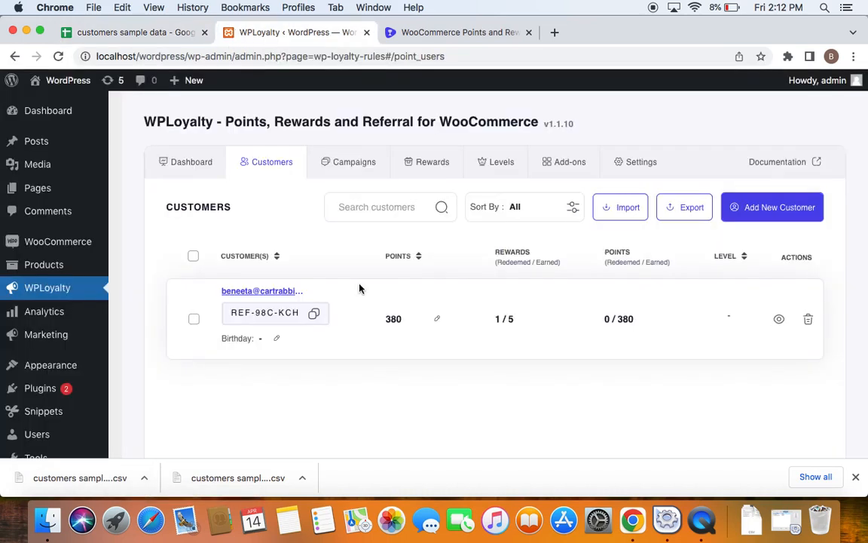
{"action": "mouse_move", "coordinate": [271, 166]}
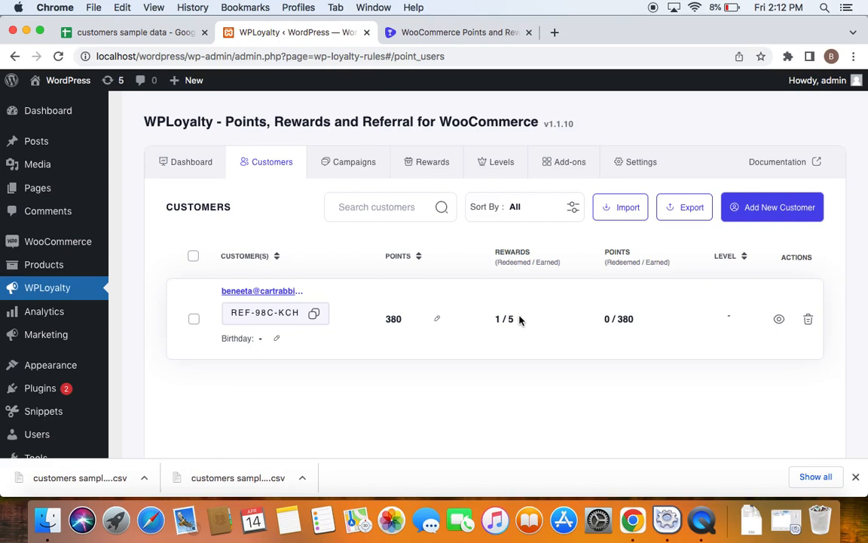
{"action": "mouse_move", "coordinate": [628, 207]}
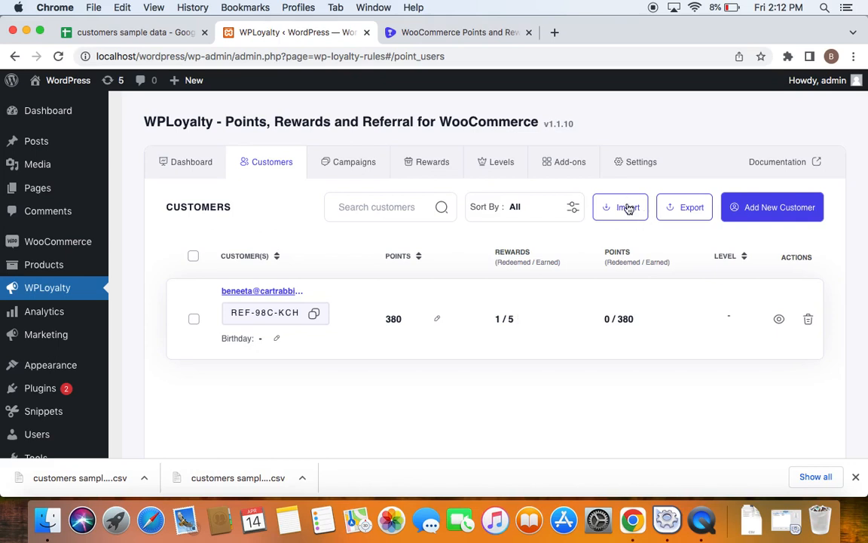
{"action": "mouse_move", "coordinate": [590, 201]}
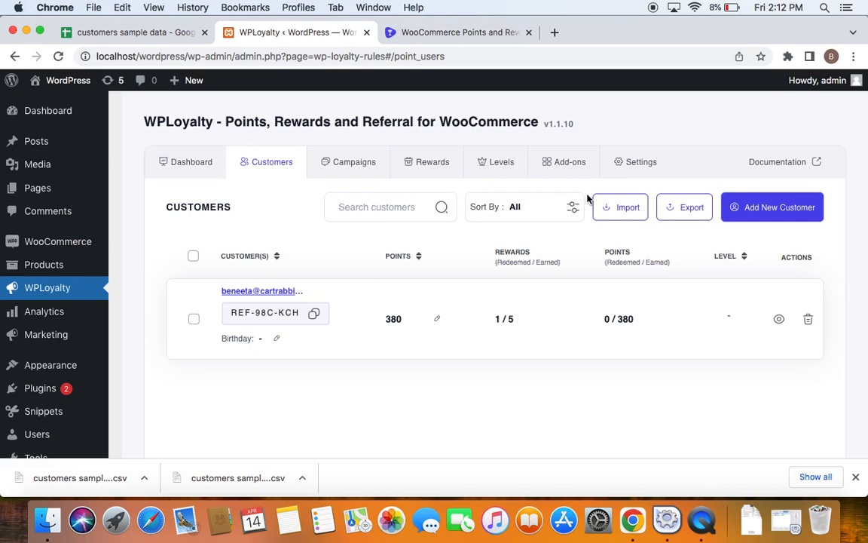
{"action": "mouse_move", "coordinate": [496, 233]}
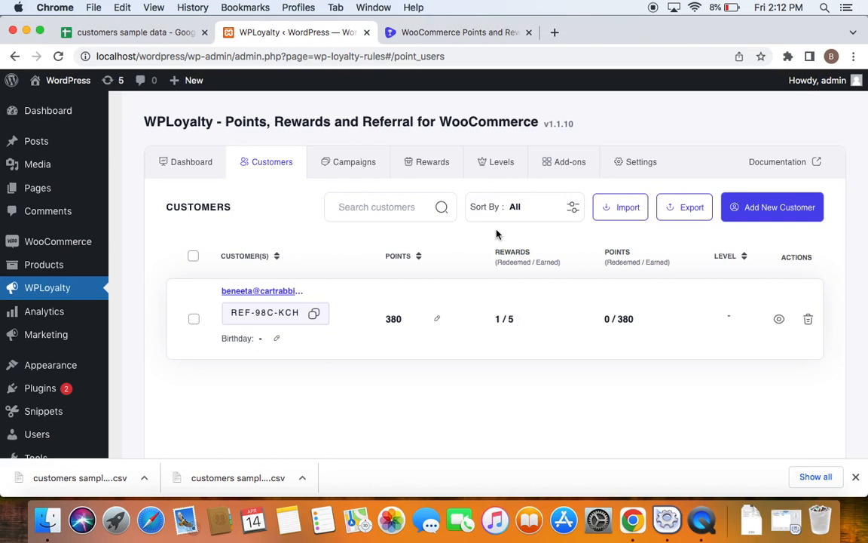
Switch back to the Google Sheets email and points table.
{"action": "left_click", "coordinate": [131, 32]}
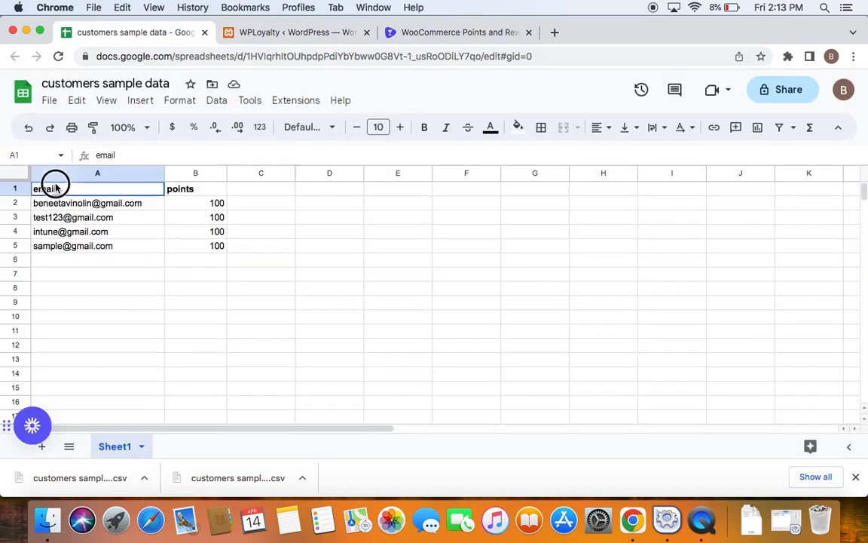
{"action": "left_click", "coordinate": [196, 188]}
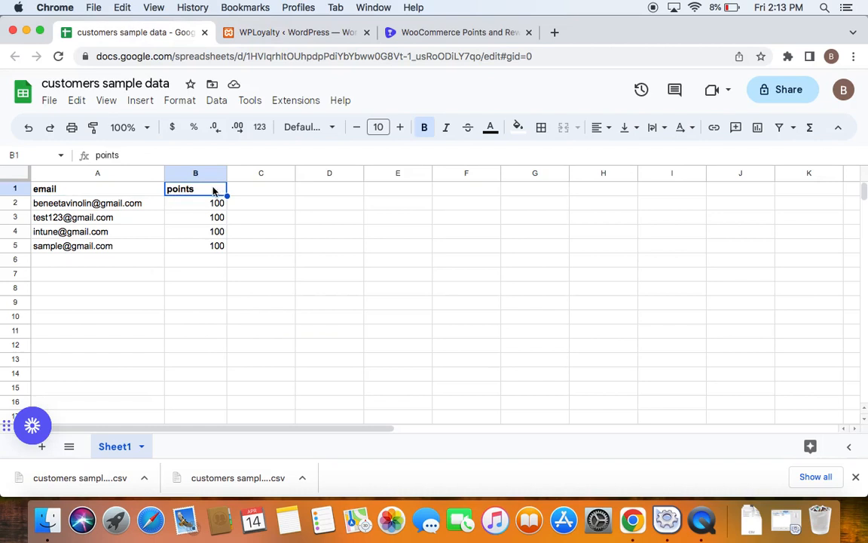
{"action": "mouse_move", "coordinate": [163, 209]}
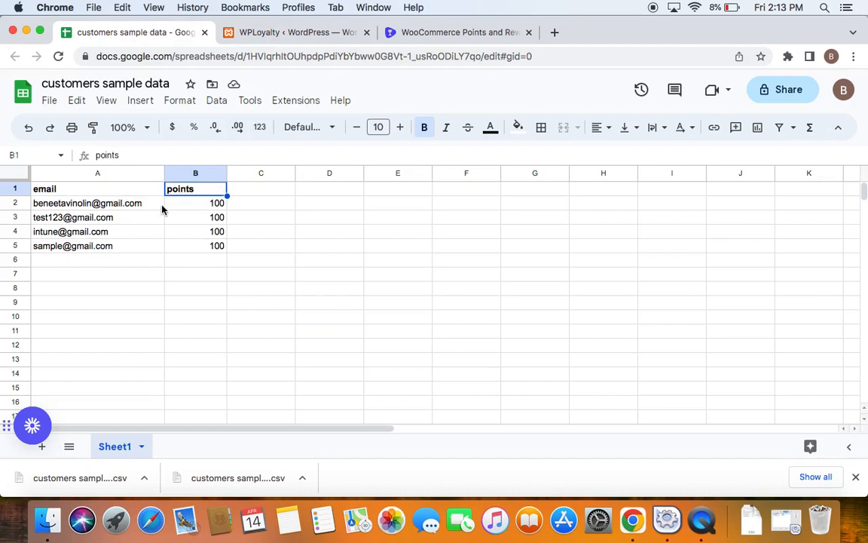
{"action": "mouse_move", "coordinate": [191, 207]}
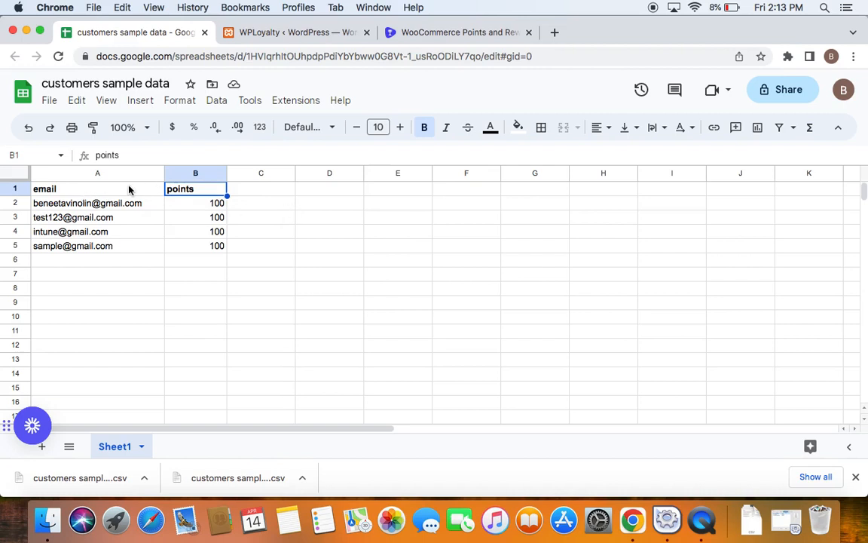
{"action": "left_click", "coordinate": [97, 189]}
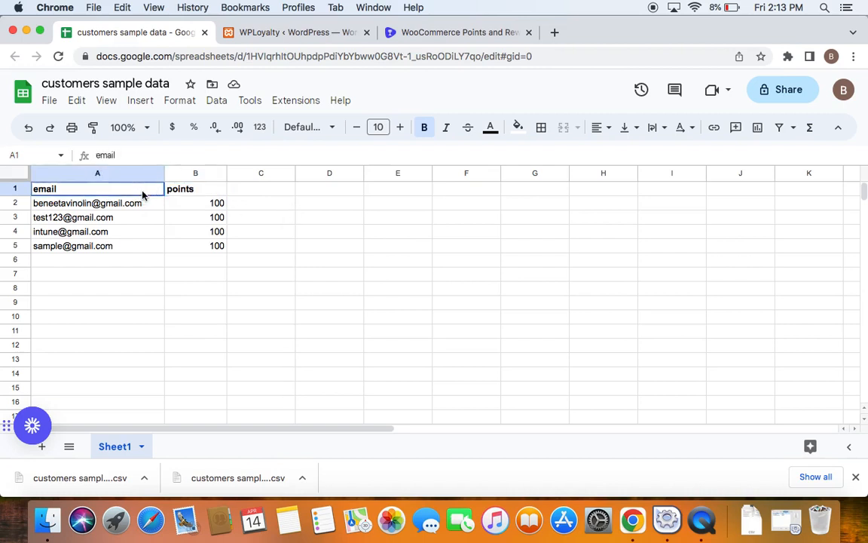
{"action": "left_click", "coordinate": [195, 189]}
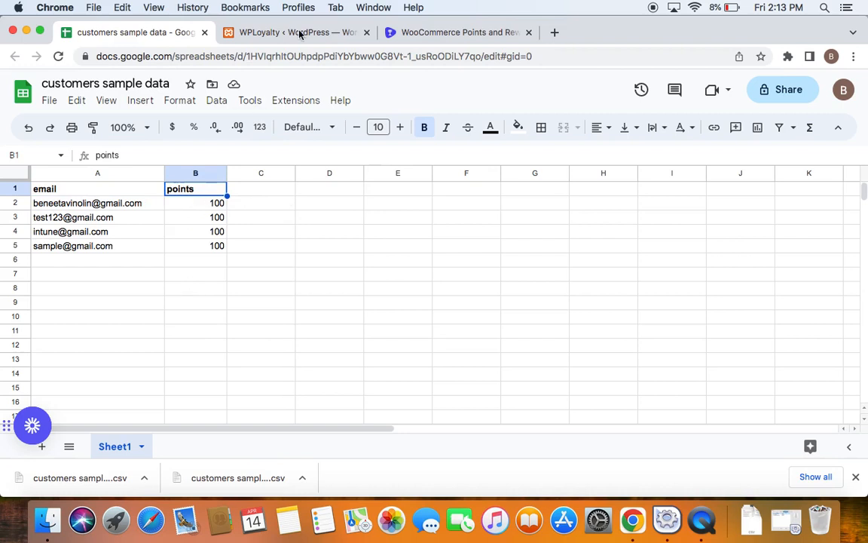
Attach 'customers sample data - Sheet1 (1).csv' from Downloads to a new WPLoyalty import.
{"action": "left_click", "coordinate": [293, 31]}
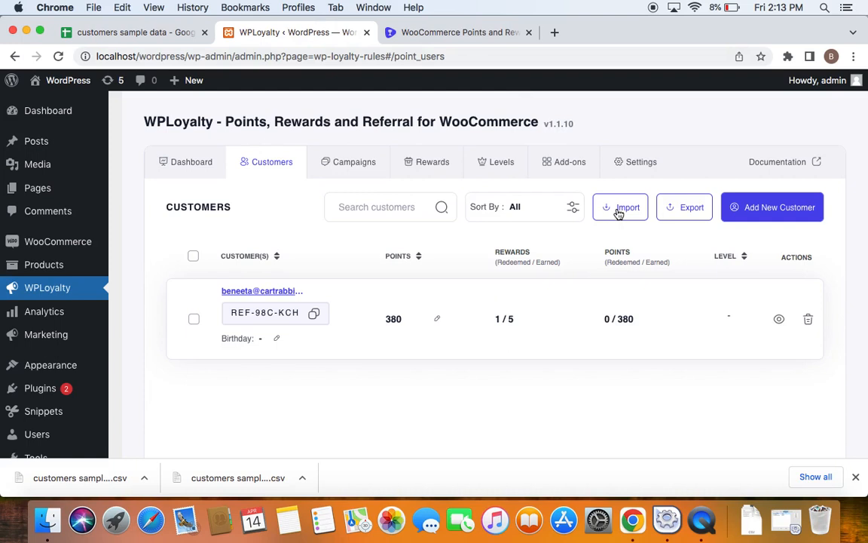
{"action": "left_click", "coordinate": [620, 208]}
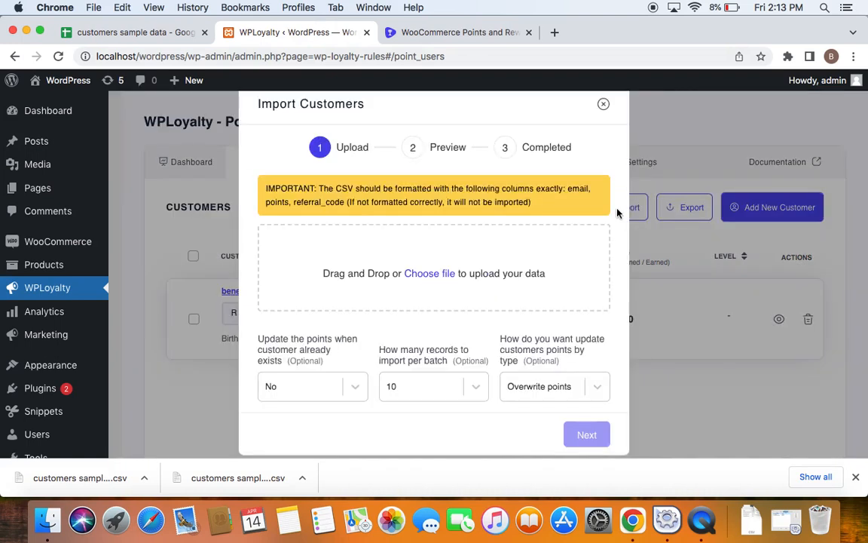
{"action": "mouse_move", "coordinate": [474, 291]}
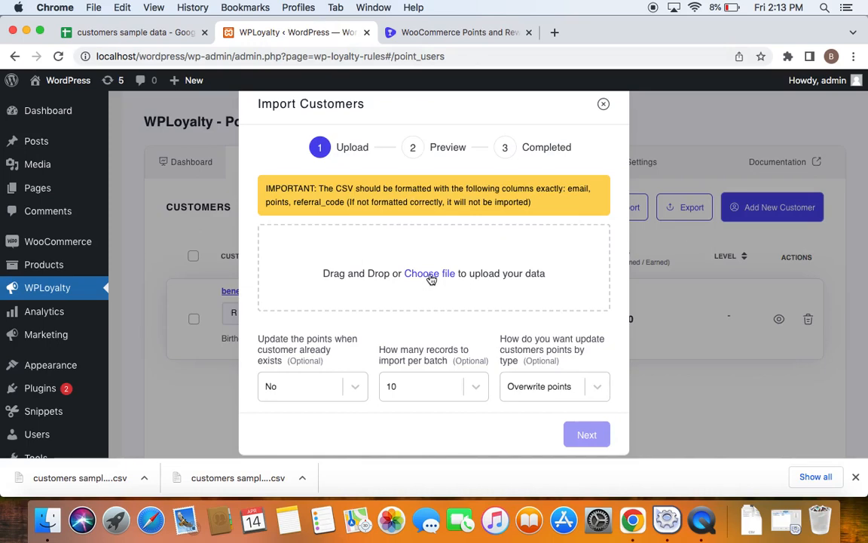
{"action": "left_click", "coordinate": [429, 273]}
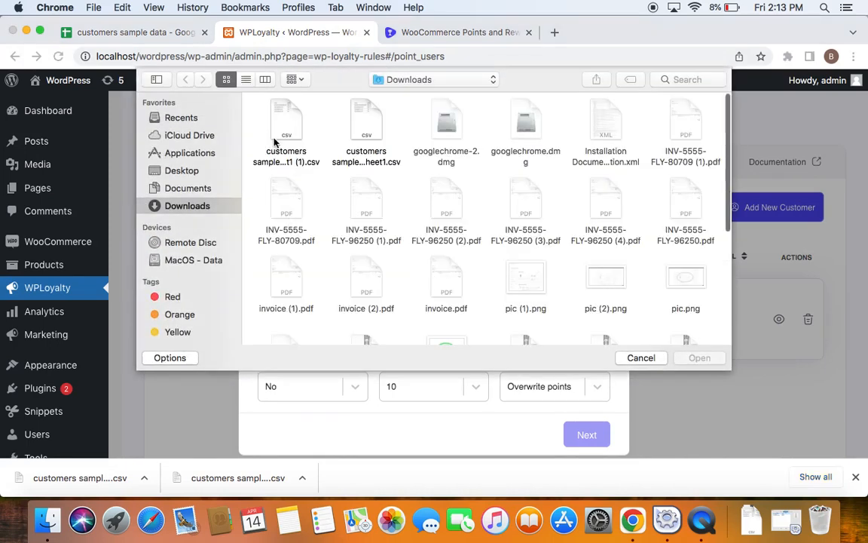
{"action": "mouse_move", "coordinate": [277, 123]}
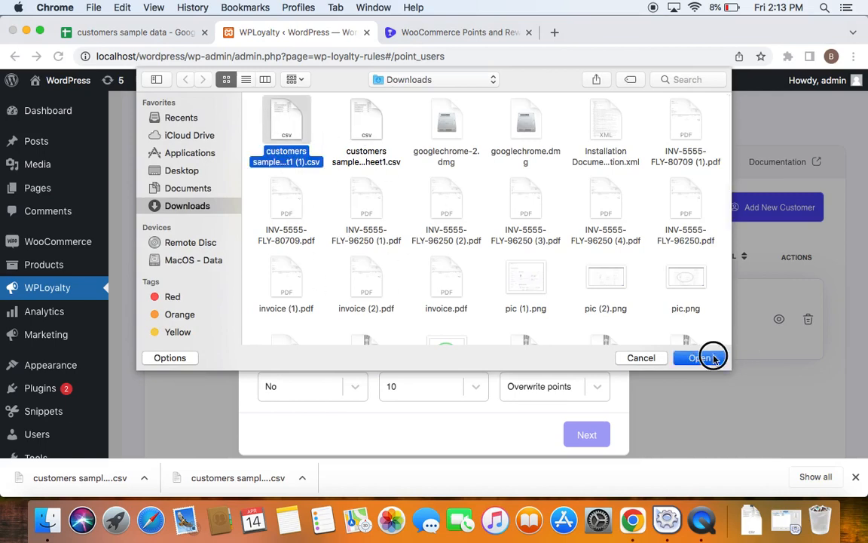
{"action": "left_click", "coordinate": [700, 357]}
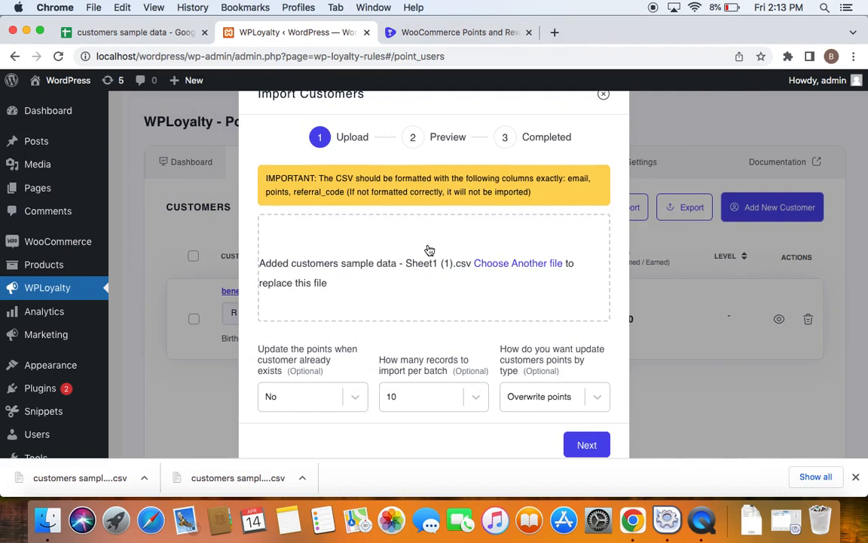
{"action": "mouse_move", "coordinate": [423, 289]}
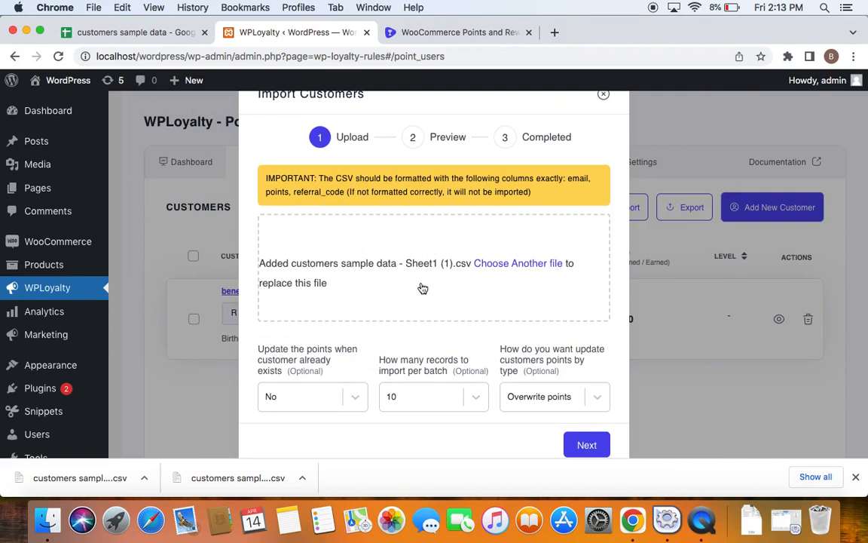
{"action": "mouse_move", "coordinate": [402, 294]}
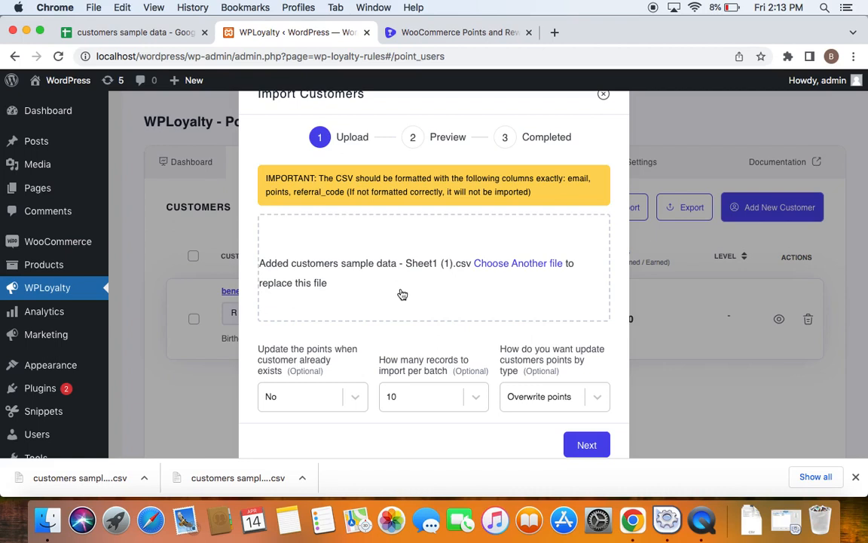
{"action": "mouse_move", "coordinate": [410, 171]}
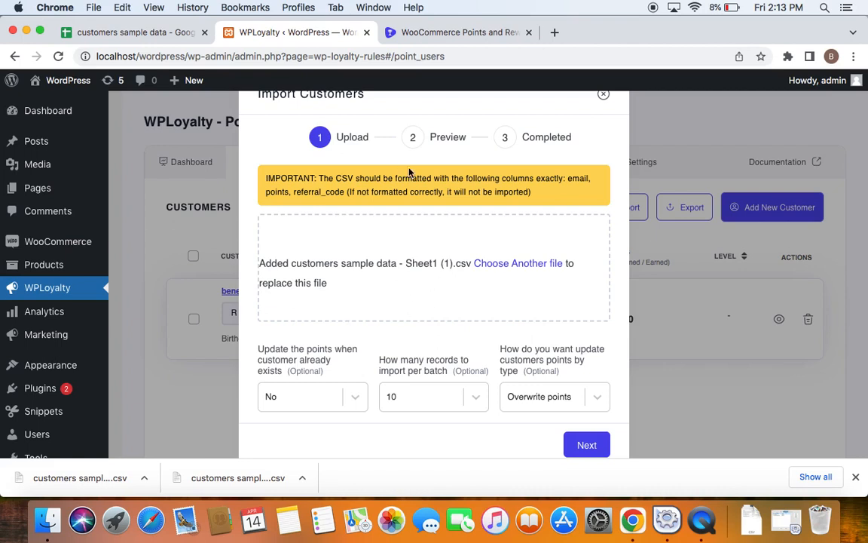
{"action": "mouse_move", "coordinate": [303, 338]}
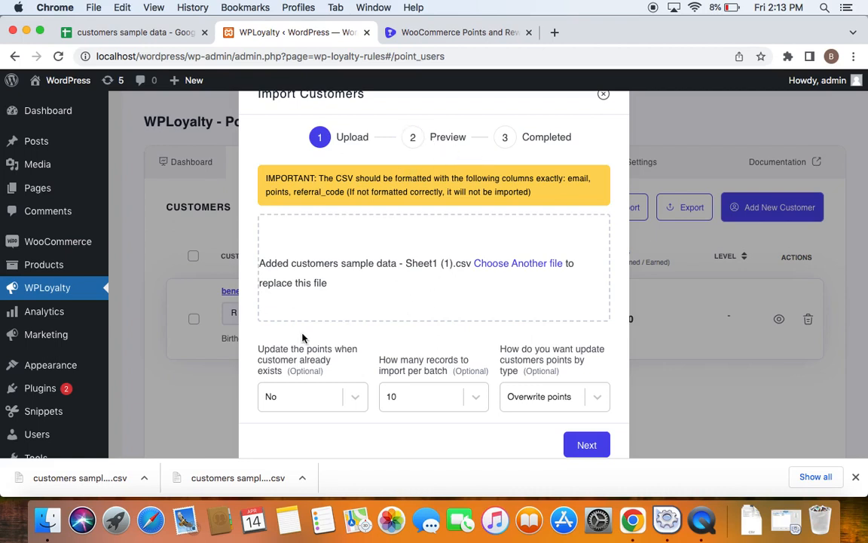
{"action": "mouse_move", "coordinate": [503, 371]}
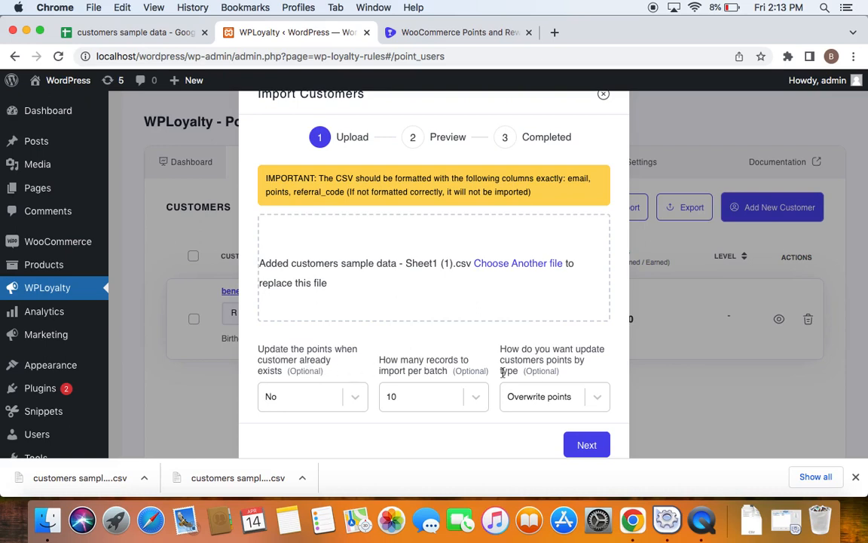
{"action": "mouse_move", "coordinate": [335, 375]}
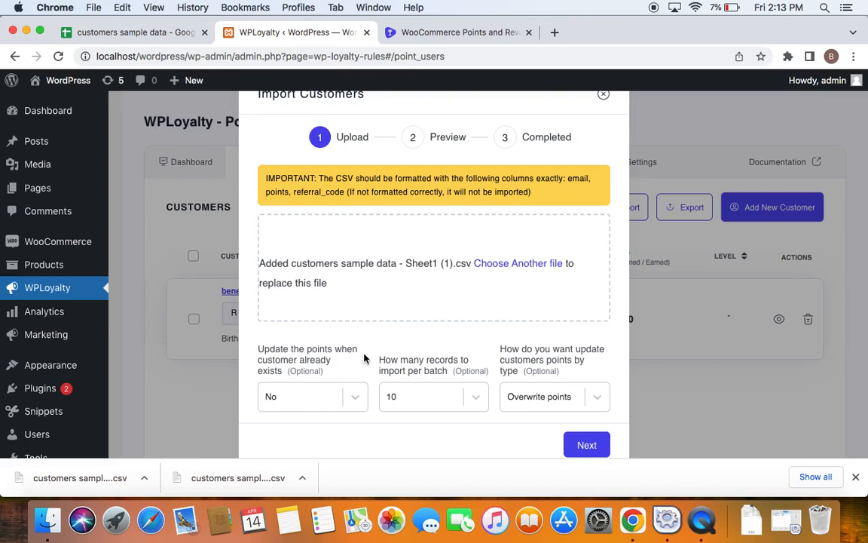
{"action": "mouse_move", "coordinate": [337, 367]}
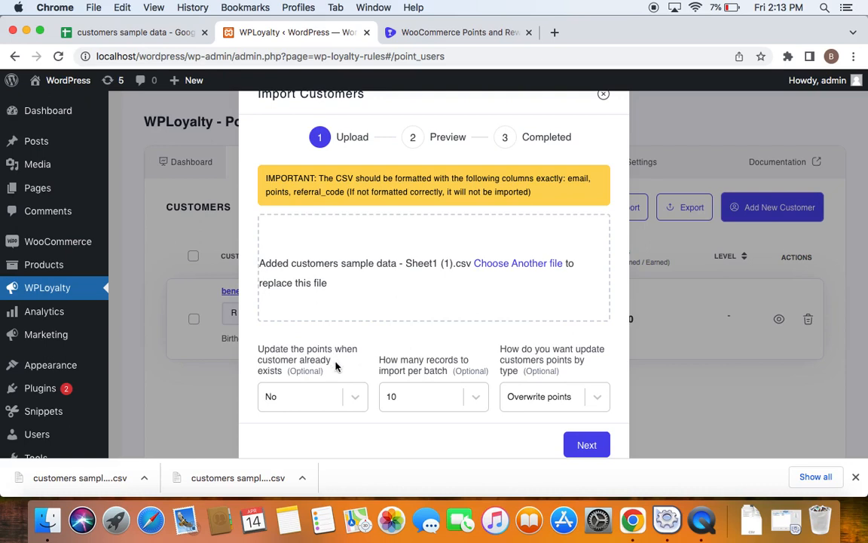
{"action": "mouse_move", "coordinate": [284, 371]}
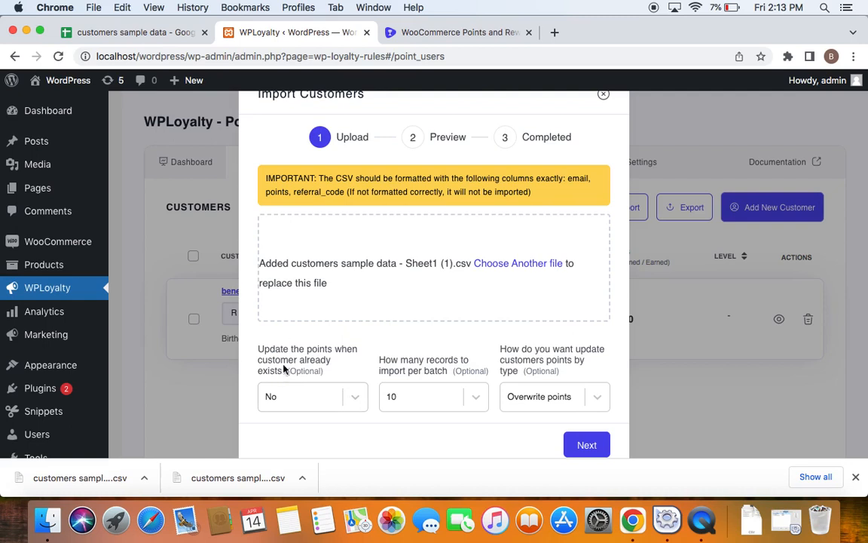
{"action": "mouse_move", "coordinate": [349, 396]}
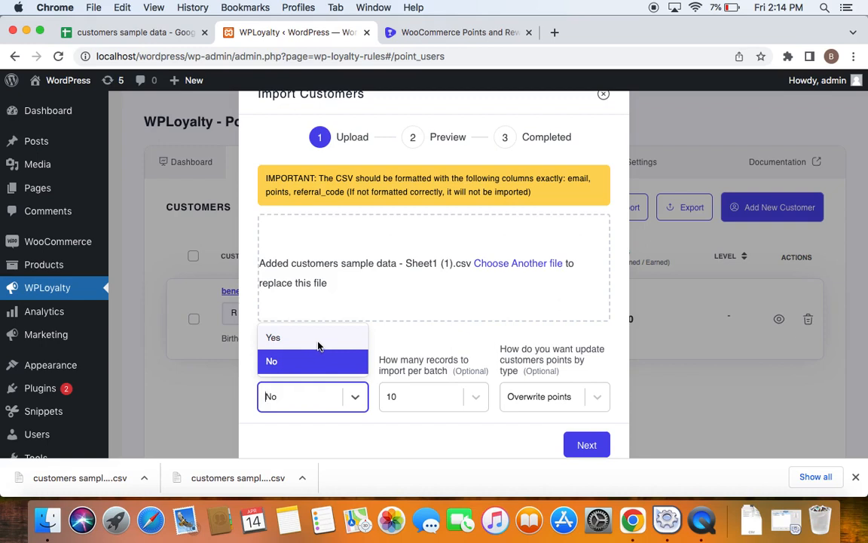
Keep Update points at No, batch size 10, and Overwrite points, then continue.
{"action": "left_click", "coordinate": [271, 361]}
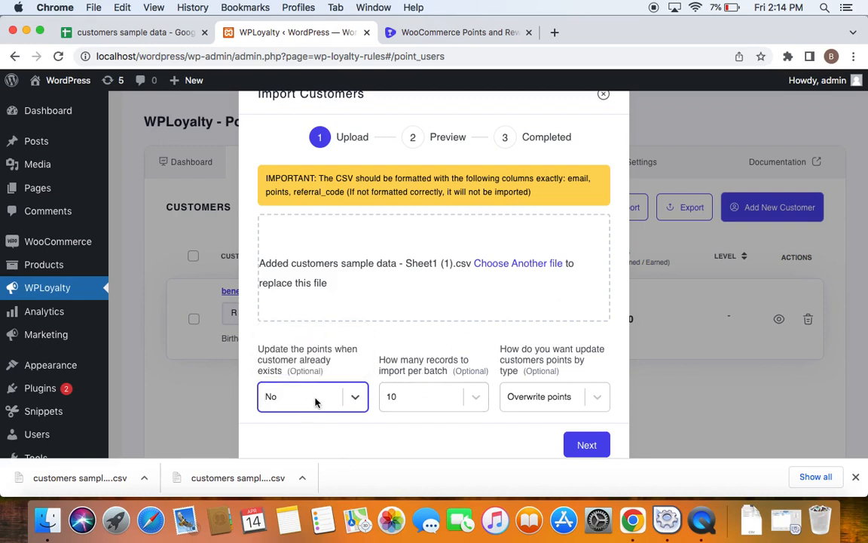
{"action": "mouse_move", "coordinate": [434, 396]}
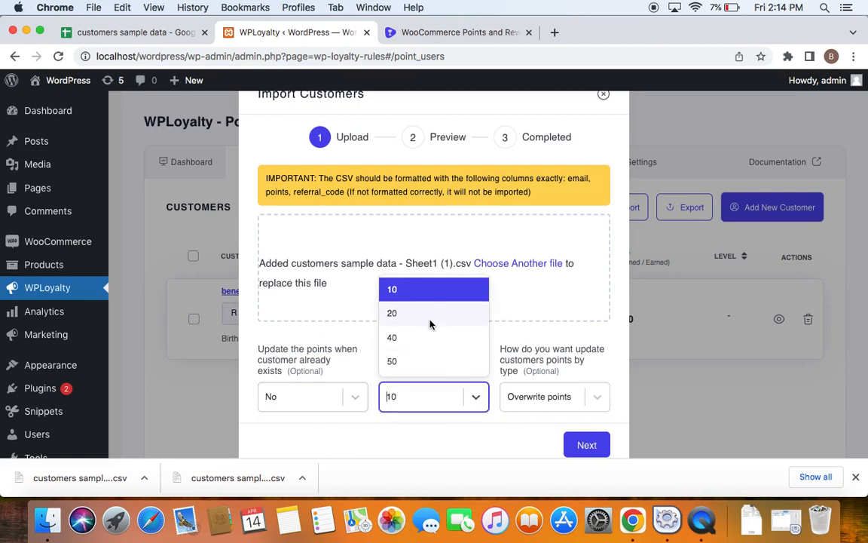
{"action": "left_click", "coordinate": [392, 289]}
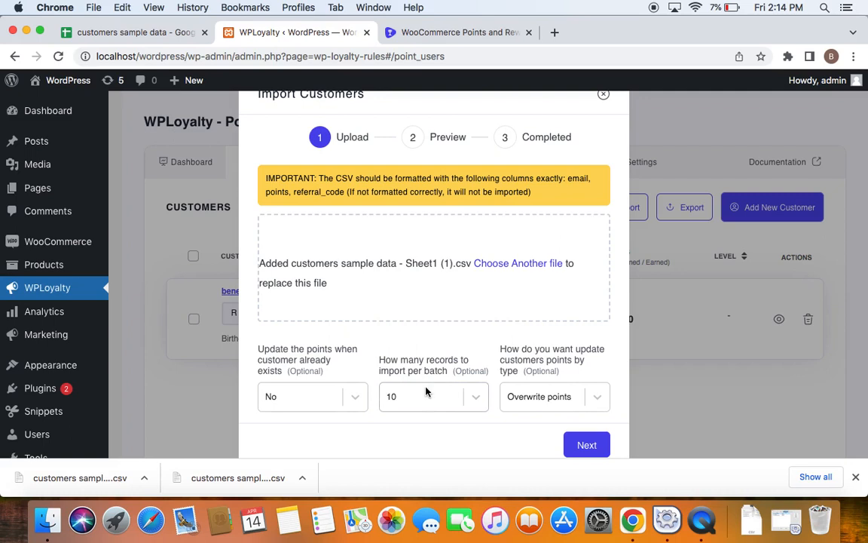
{"action": "mouse_move", "coordinate": [532, 400]}
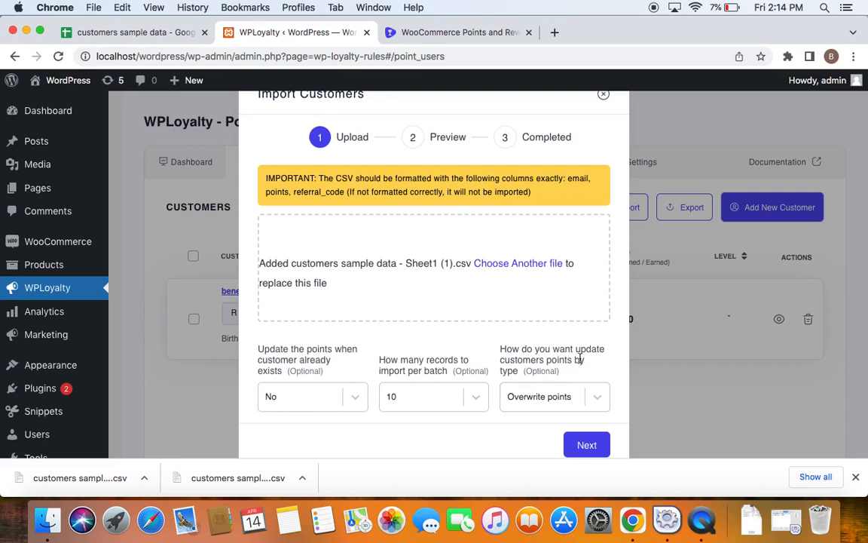
{"action": "mouse_move", "coordinate": [592, 397]}
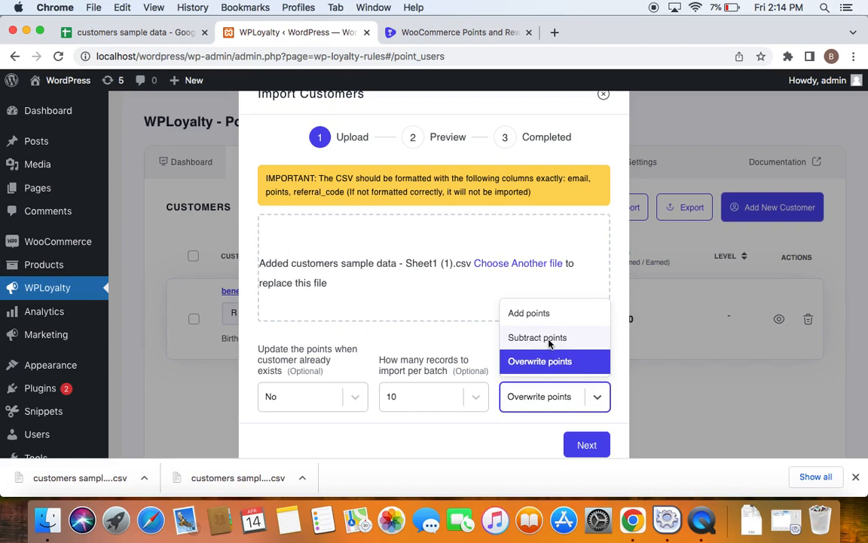
{"action": "mouse_move", "coordinate": [538, 337]}
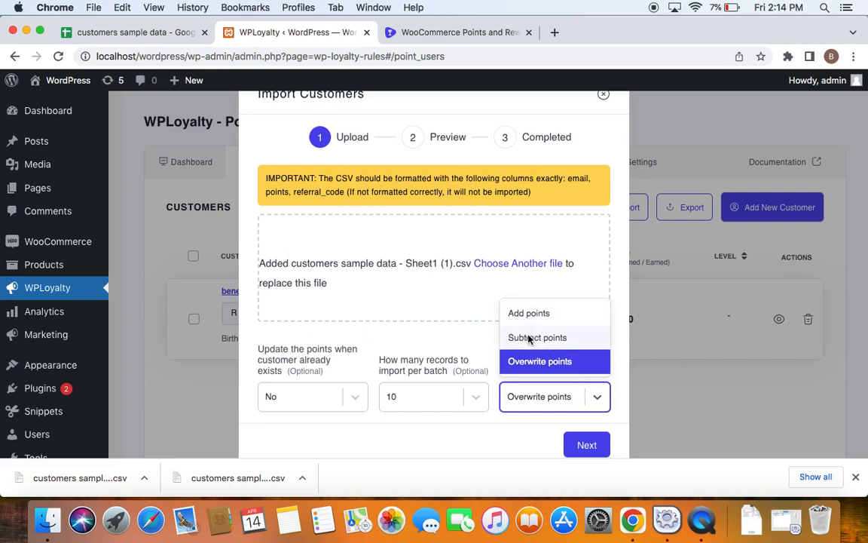
{"action": "mouse_move", "coordinate": [596, 412]}
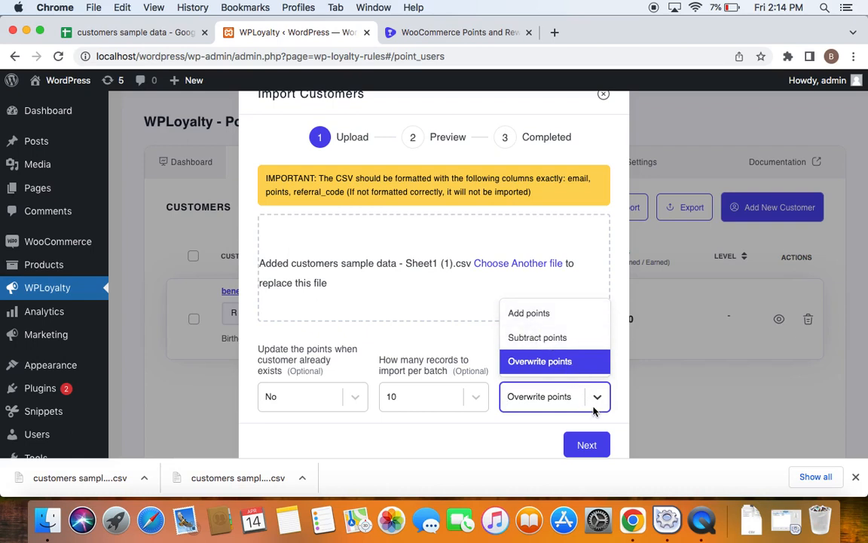
{"action": "left_click", "coordinate": [539, 361]}
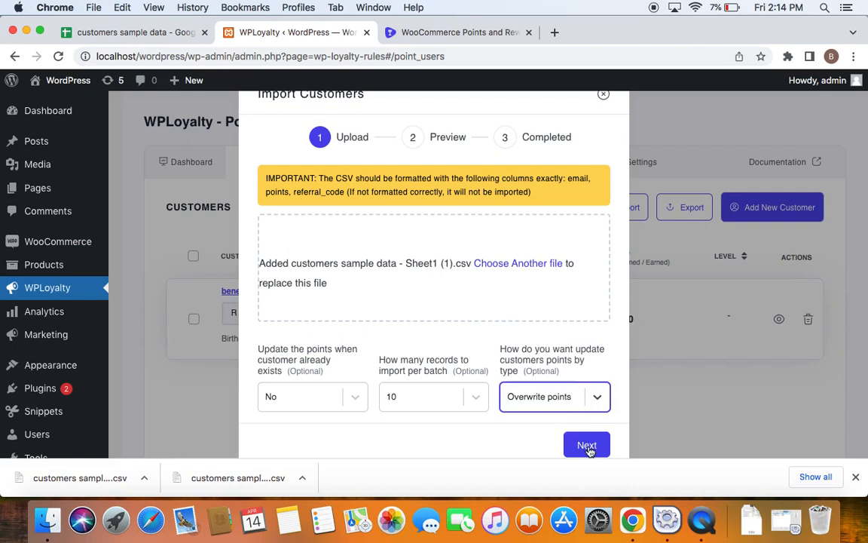
{"action": "left_click", "coordinate": [587, 445]}
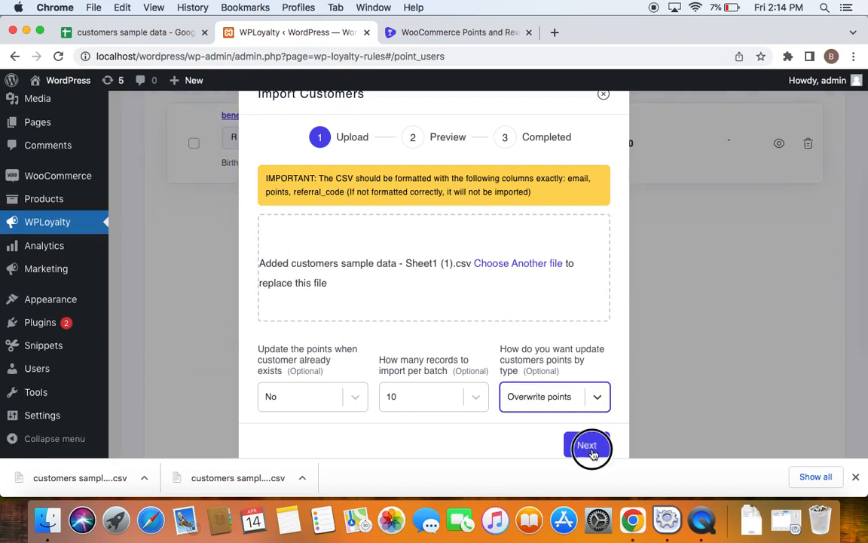
Preview the 4-item import, run it, and close the Import Customers dialog.
{"action": "left_click", "coordinate": [587, 444]}
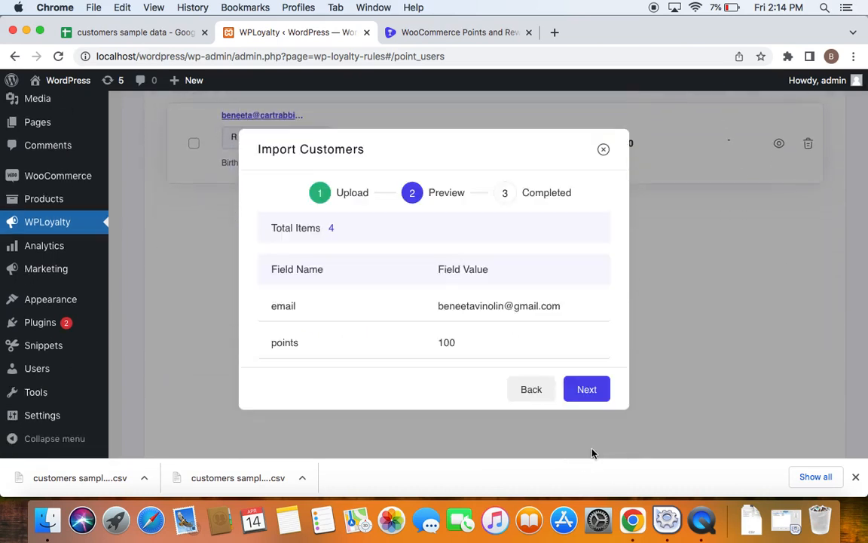
{"action": "mouse_move", "coordinate": [556, 391]}
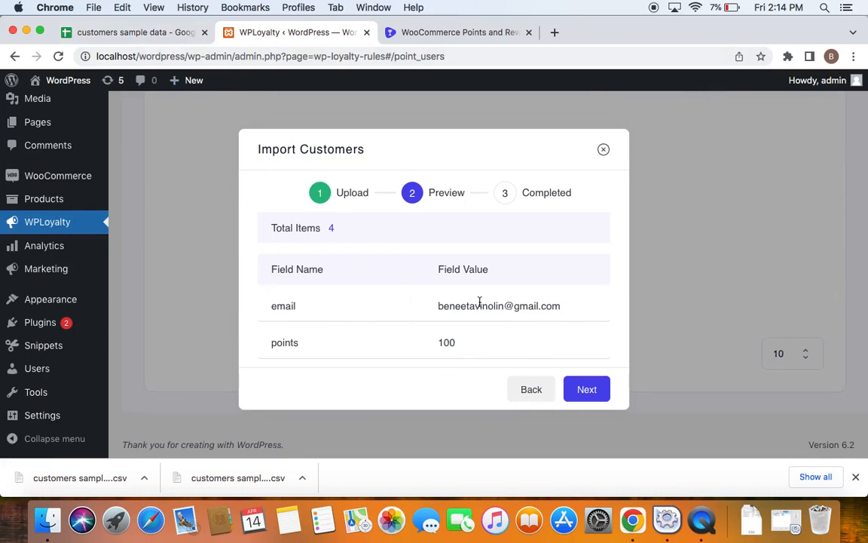
{"action": "left_click", "coordinate": [586, 389]}
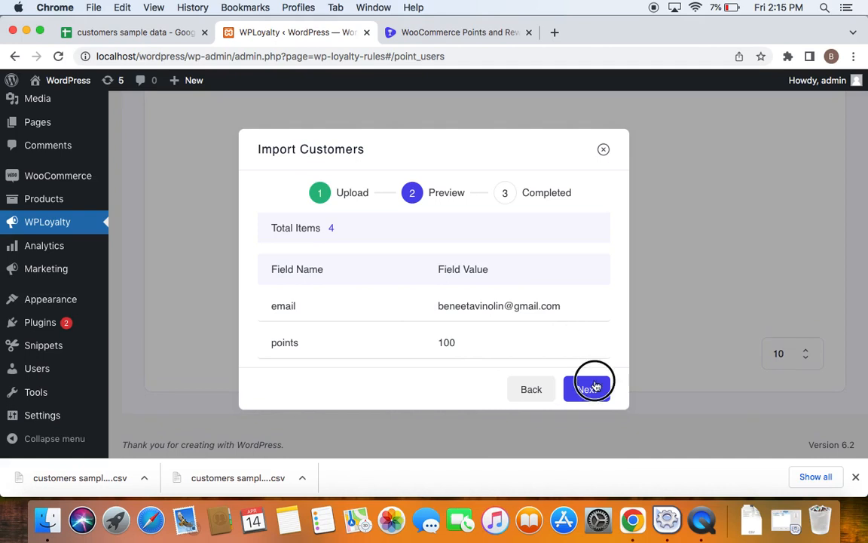
{"action": "left_click", "coordinate": [588, 389]}
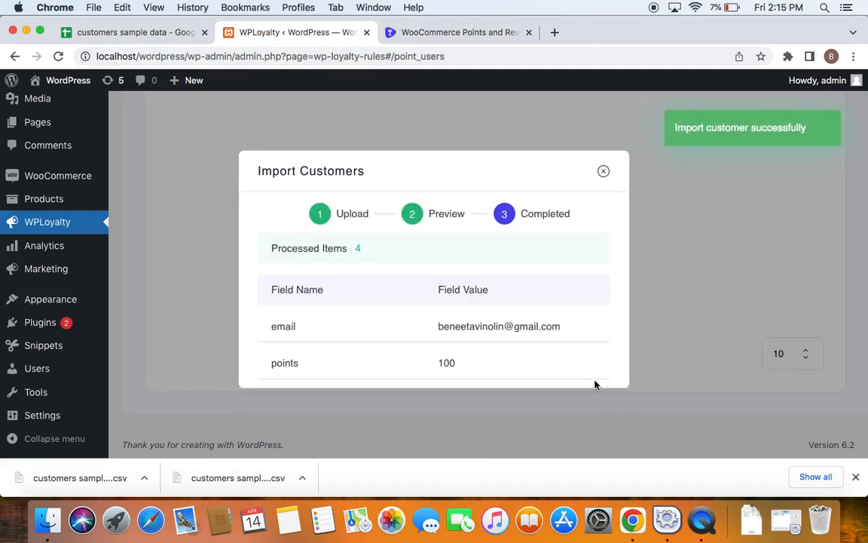
{"action": "left_click", "coordinate": [603, 171]}
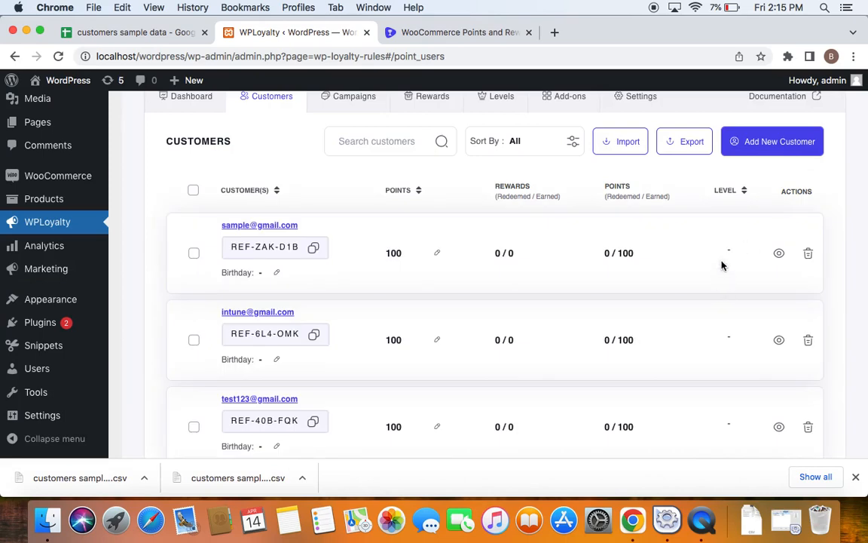
{"action": "scroll", "scroll_direction": "down", "scroll_amount": 3}
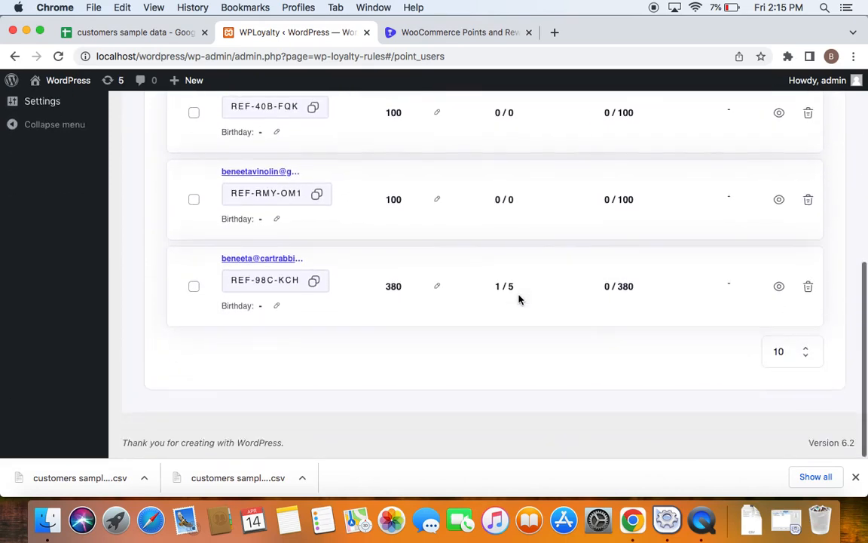
{"action": "scroll", "scroll_direction": "up", "scroll_amount": 3}
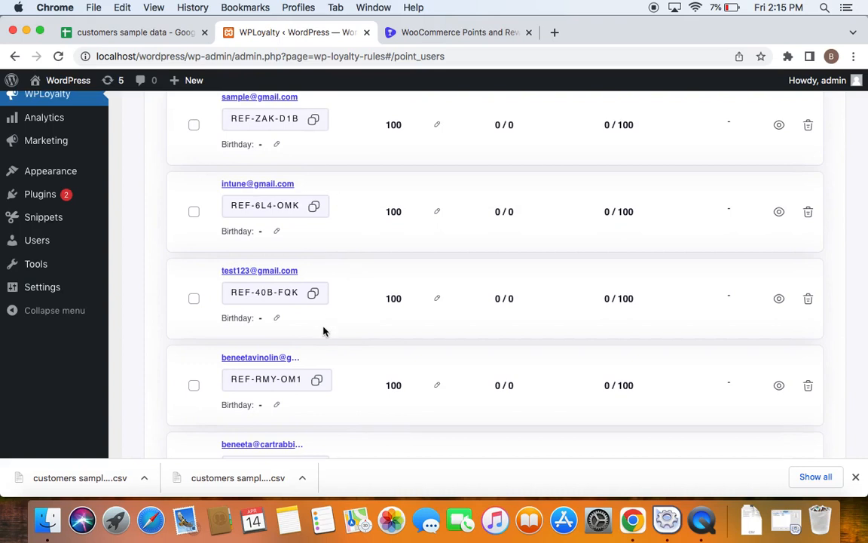
{"action": "scroll", "scroll_direction": "up", "scroll_amount": 3}
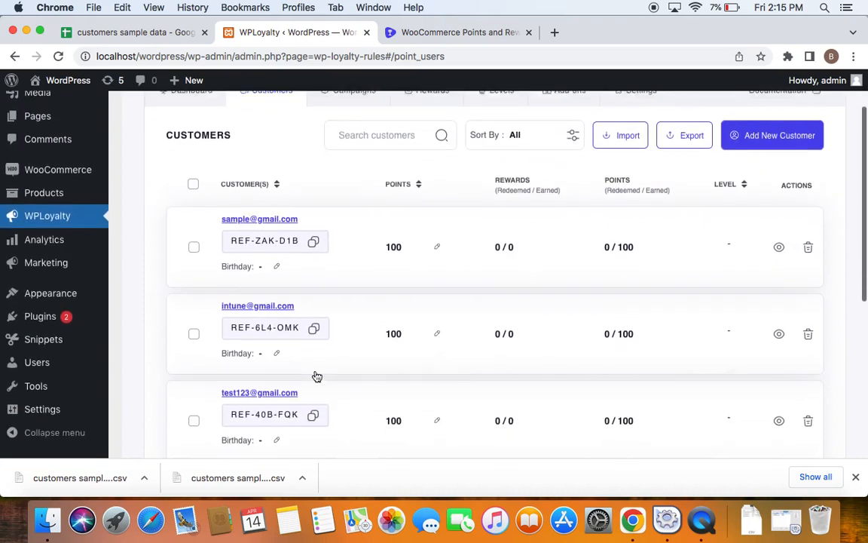
{"action": "scroll", "scroll_direction": "up", "scroll_amount": 3}
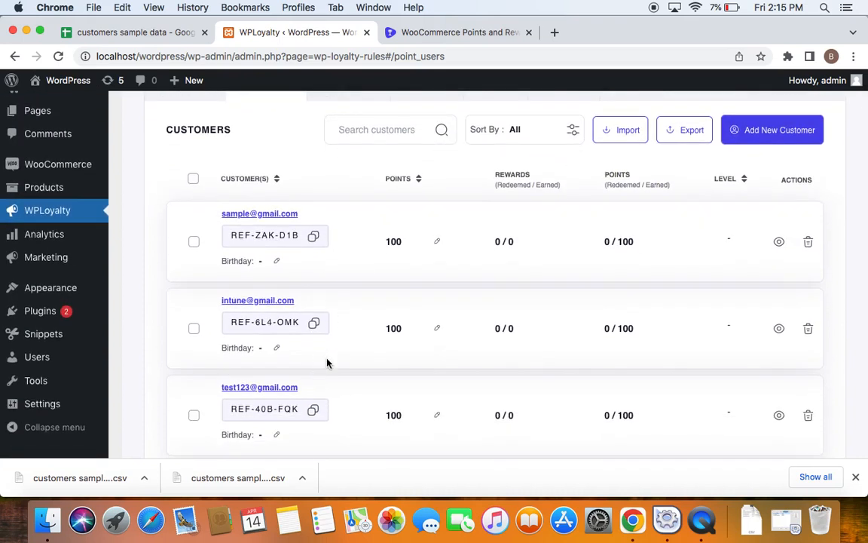
{"action": "scroll", "scroll_direction": "down", "scroll_amount": 3}
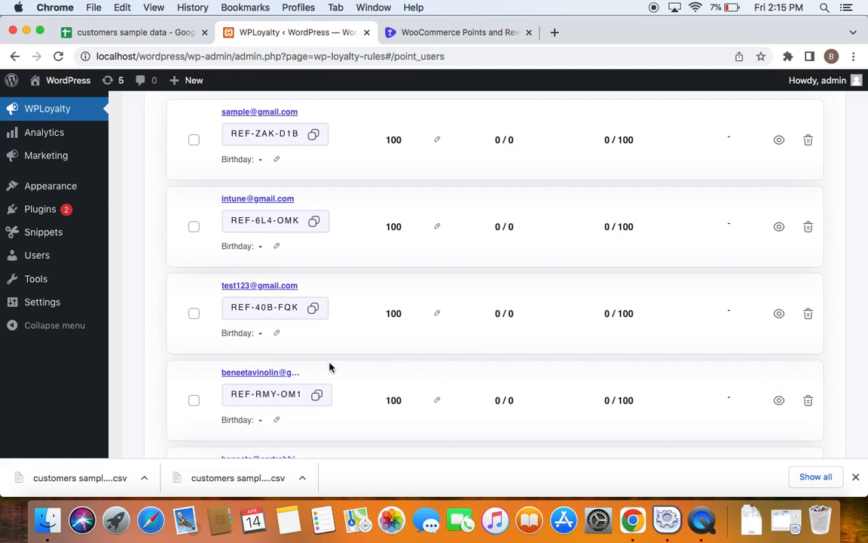
{"action": "scroll", "scroll_direction": "up", "scroll_amount": 3}
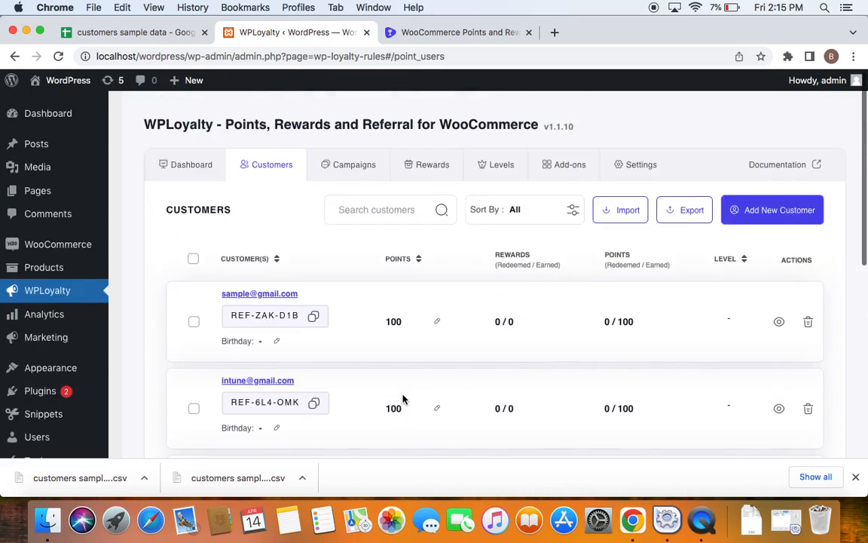
{"action": "scroll", "scroll_direction": "down", "scroll_amount": 3}
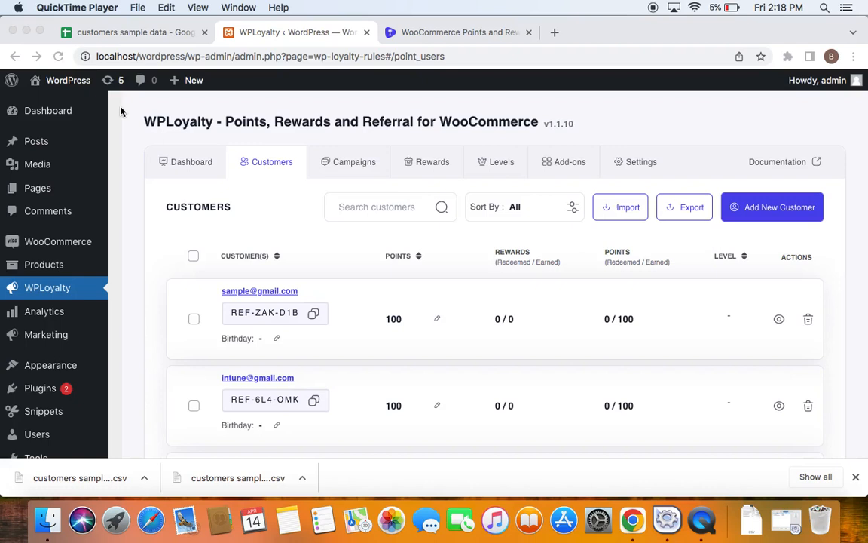
{"action": "mouse_move", "coordinate": [111, 79]}
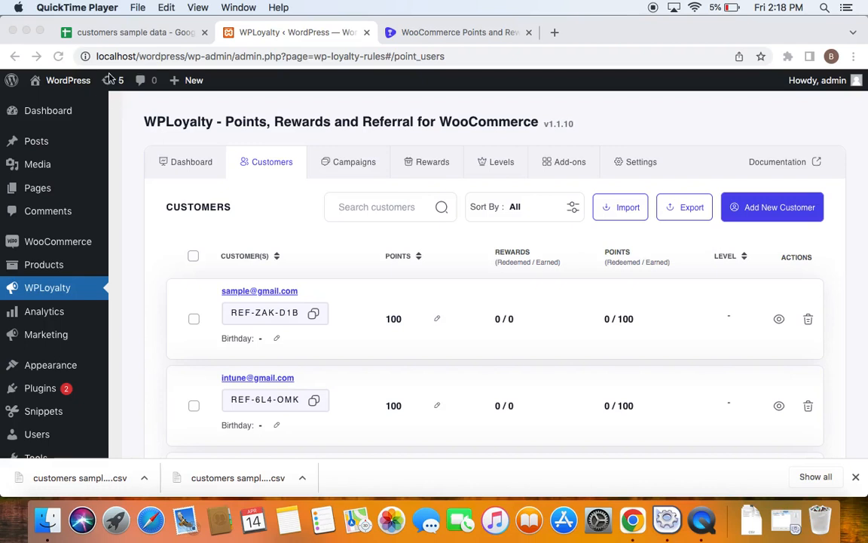
Switch to the 'customers sample data' spreadsheet listing four emails at 100 points.
{"action": "left_click", "coordinate": [135, 32]}
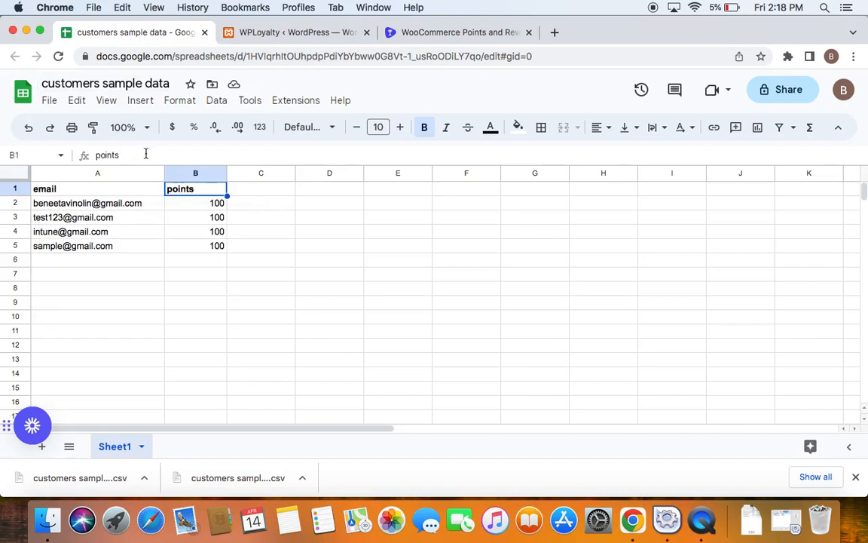
{"action": "mouse_move", "coordinate": [171, 155]}
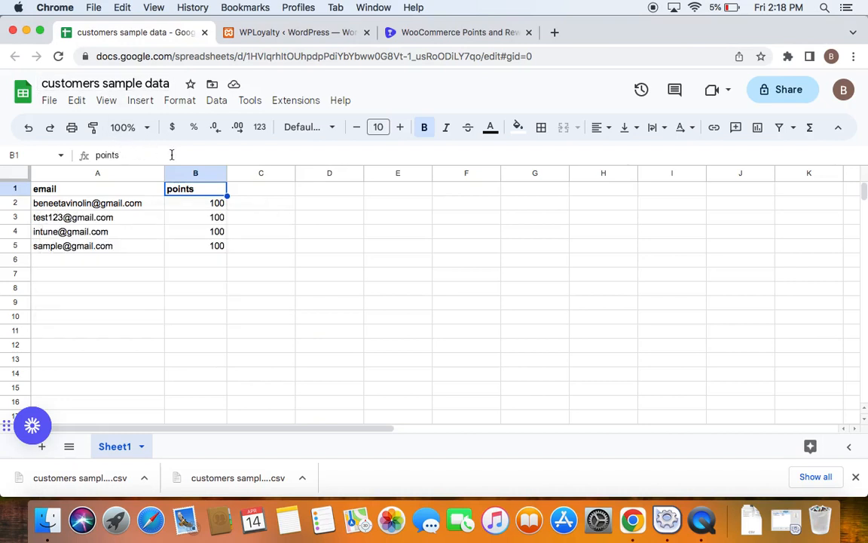